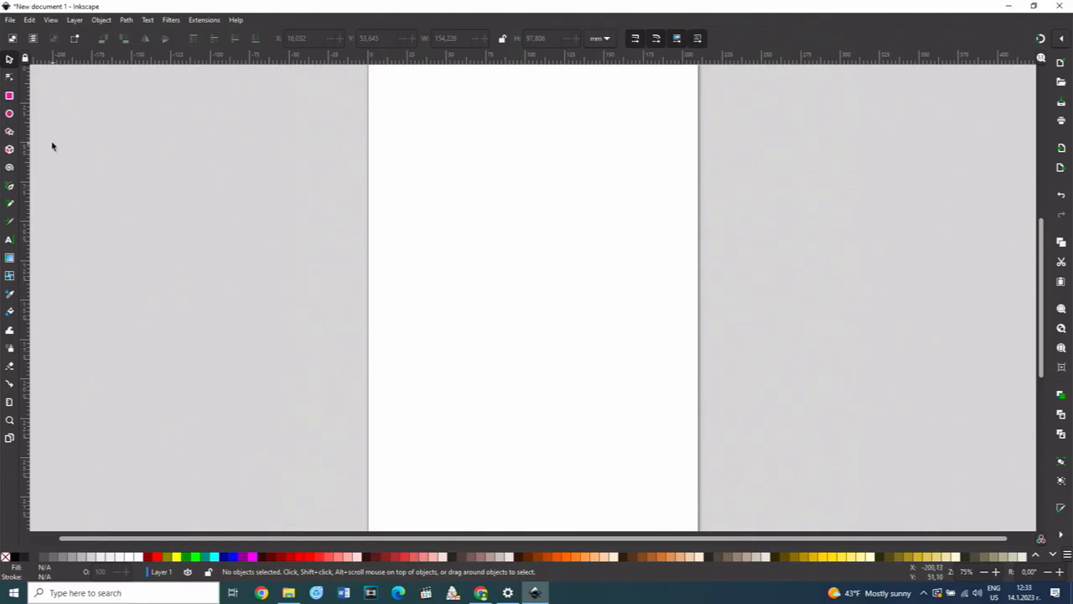
mouse_move(10, 95)
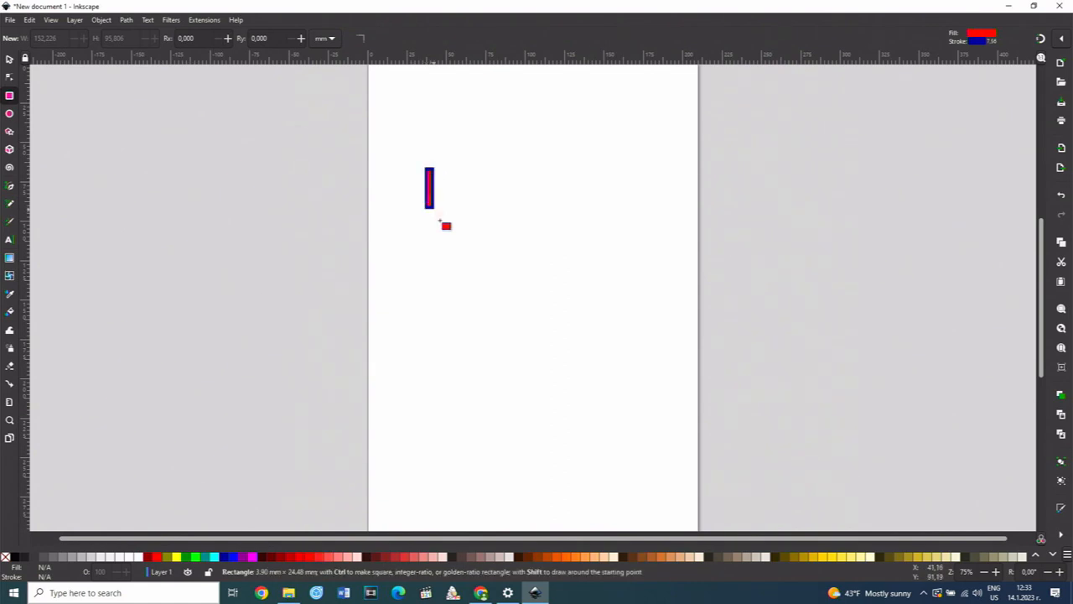
Draw a red, dark-blue-outlined rectangle on the upper page and delete the extra rectangles.
left_click_drag(430, 188, 612, 288)
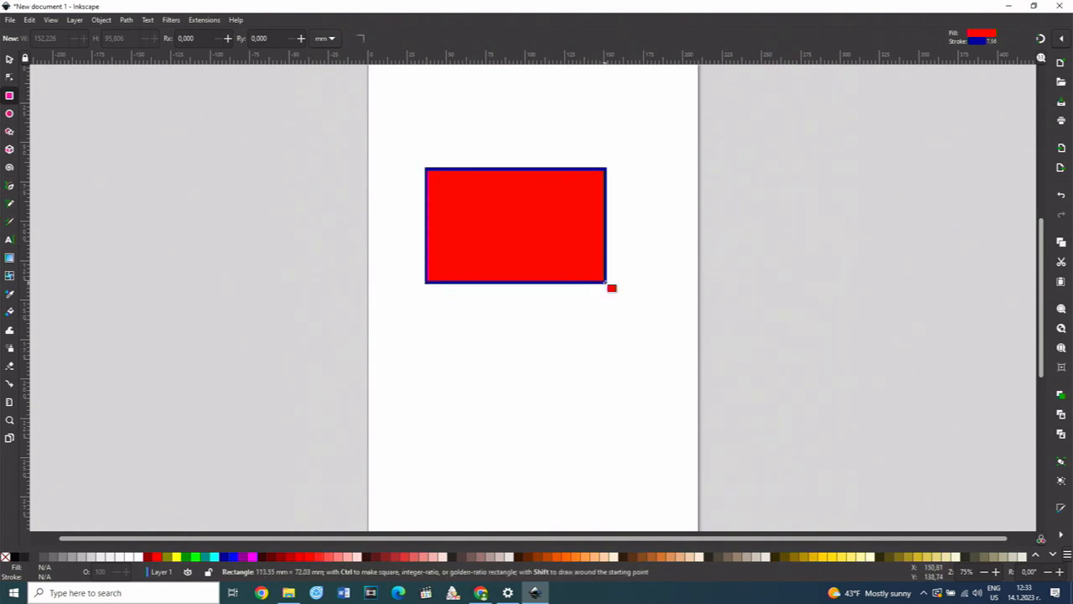
left_click_drag(612, 288, 619, 303)
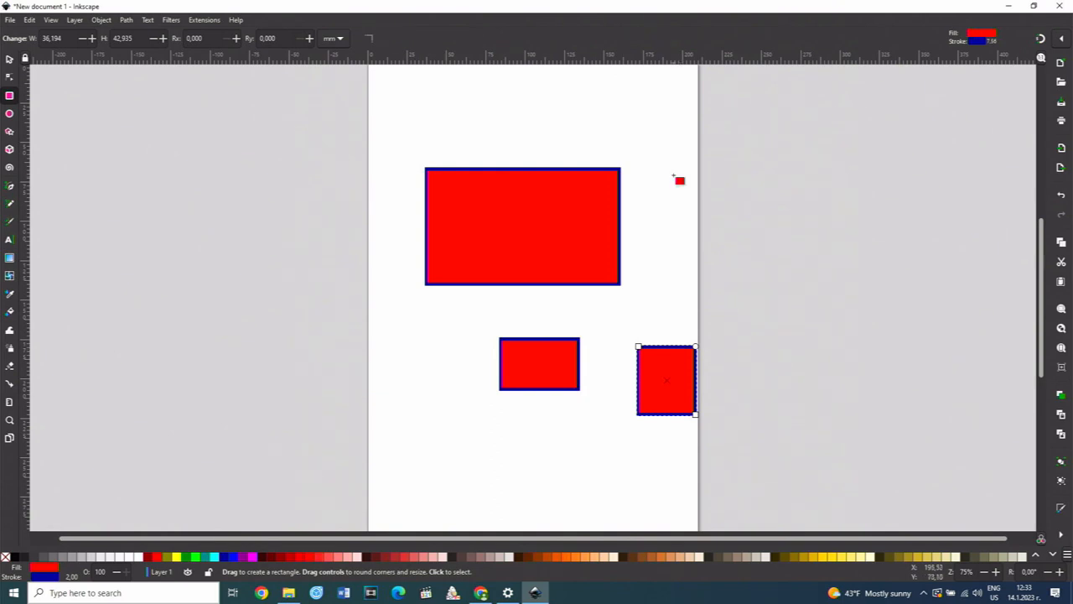
left_click_drag(672, 178, 774, 285)
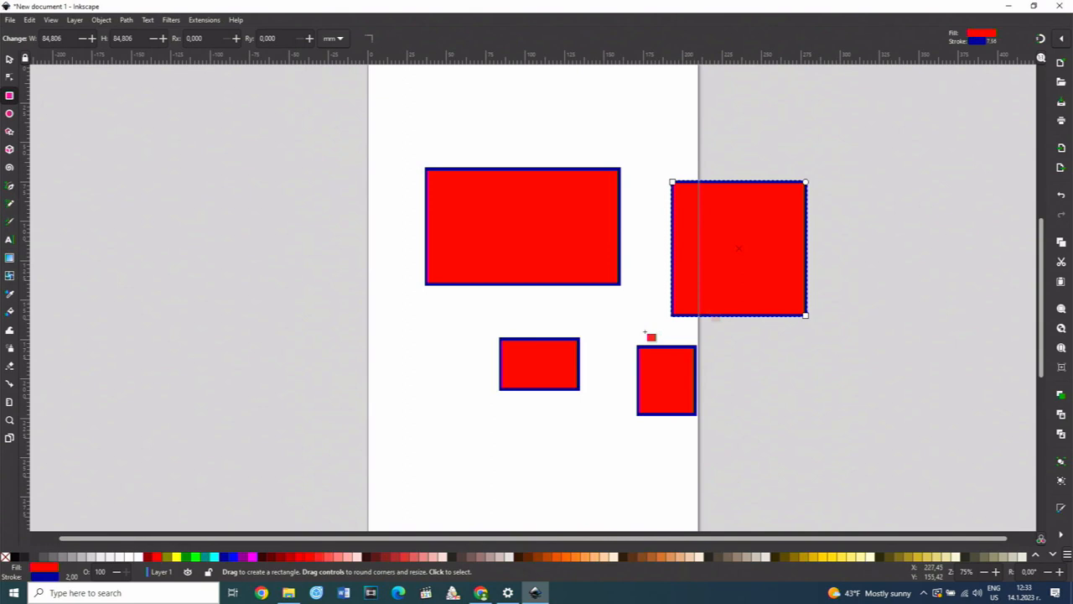
key("Delete")
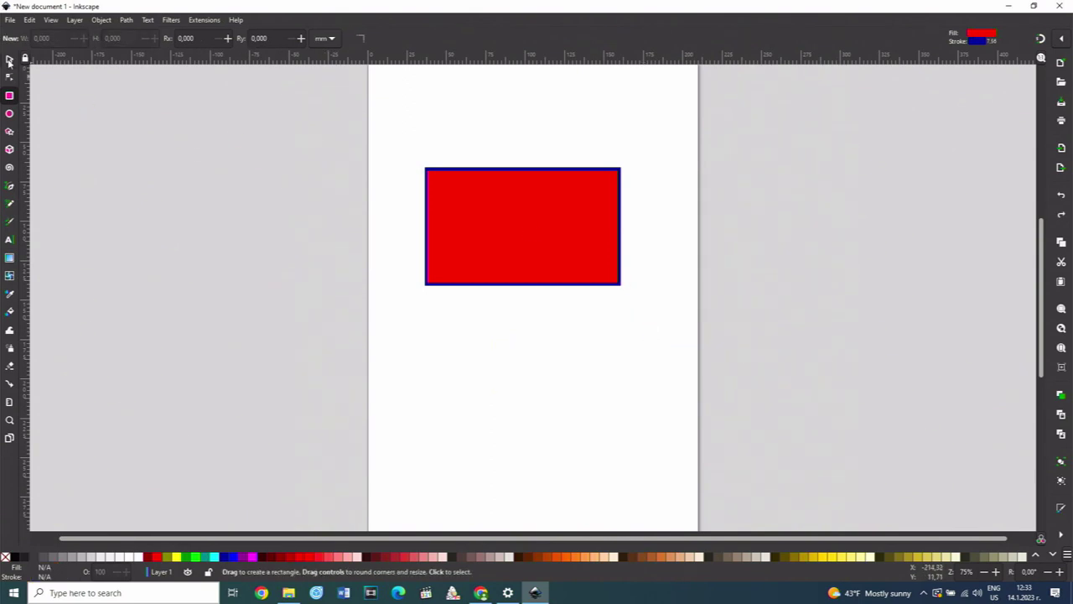
Draw a new rectangle below, stretch it wider, and fill it green.
left_click_drag(457, 334, 520, 406)
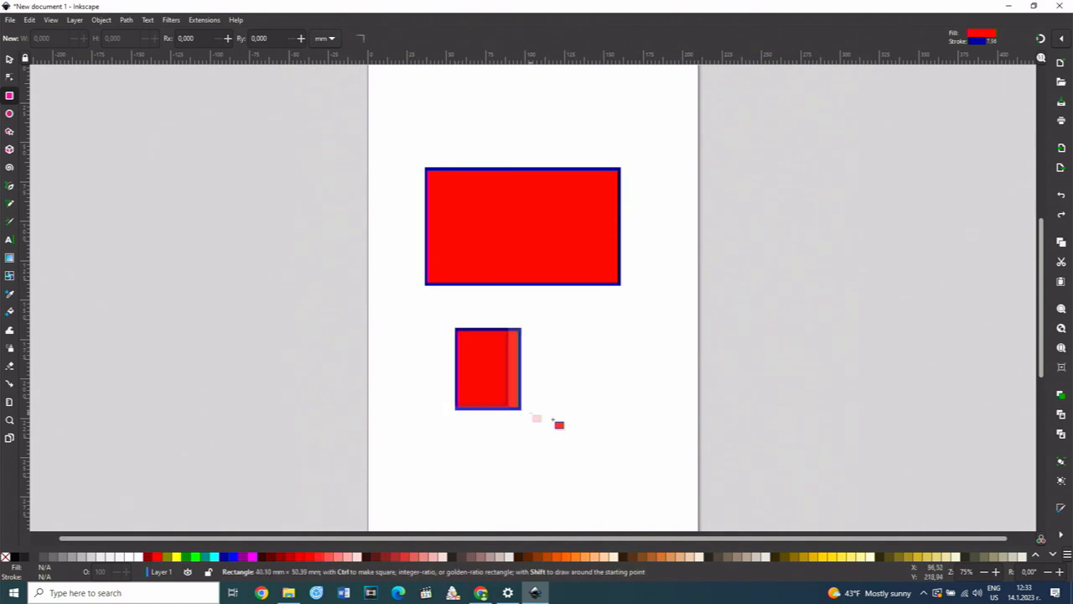
left_click_drag(536, 419, 603, 427)
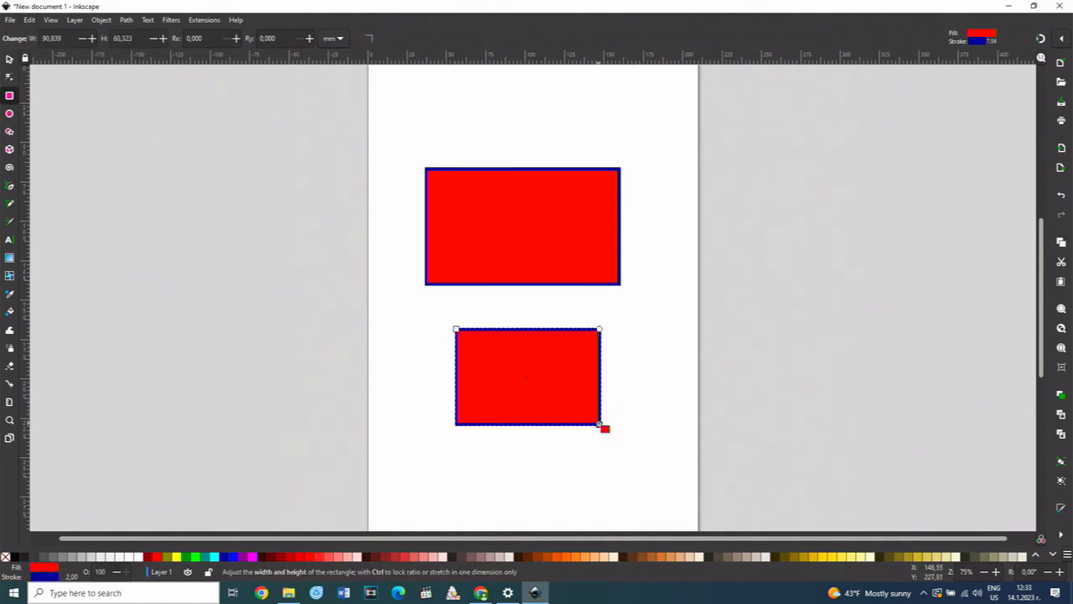
left_click_drag(604, 427, 646, 416)
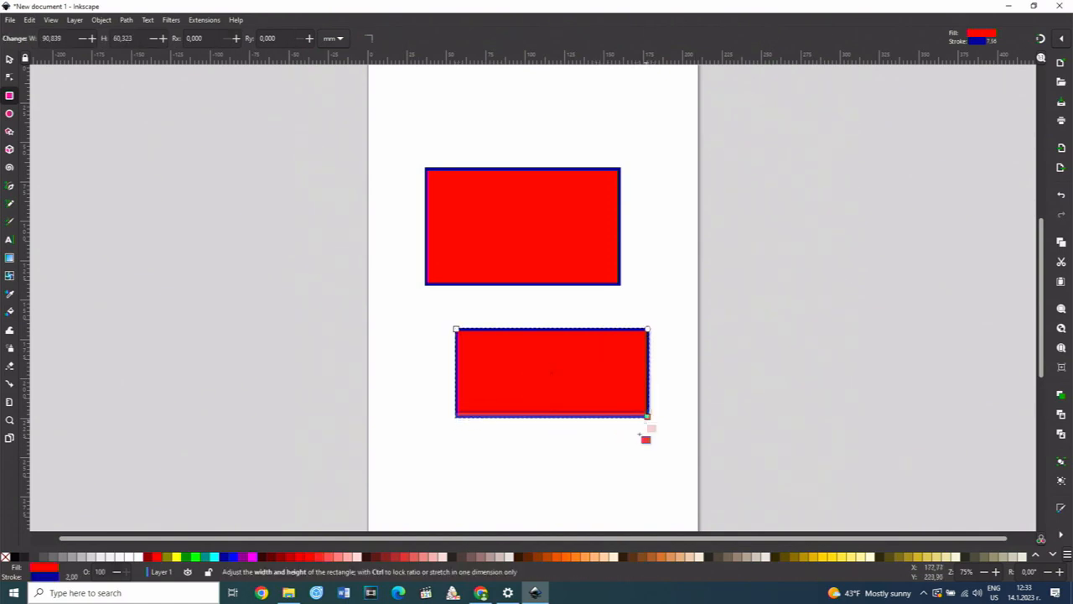
left_click_drag(649, 416, 632, 443)
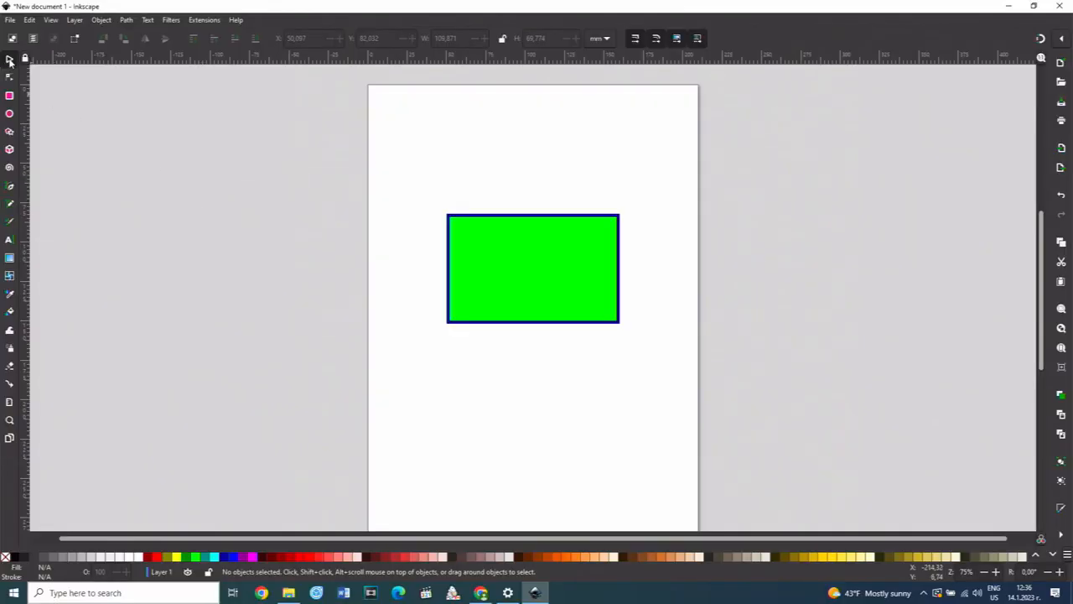
mouse_move(530, 277)
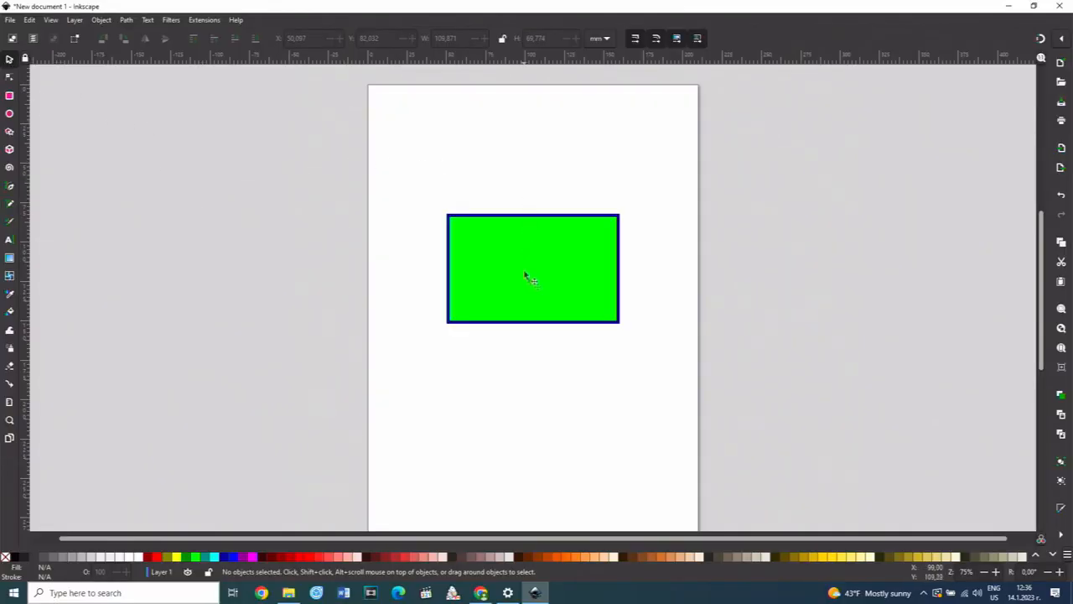
Scale the green rectangle down and skew it into a parallelogram.
left_click(533, 268)
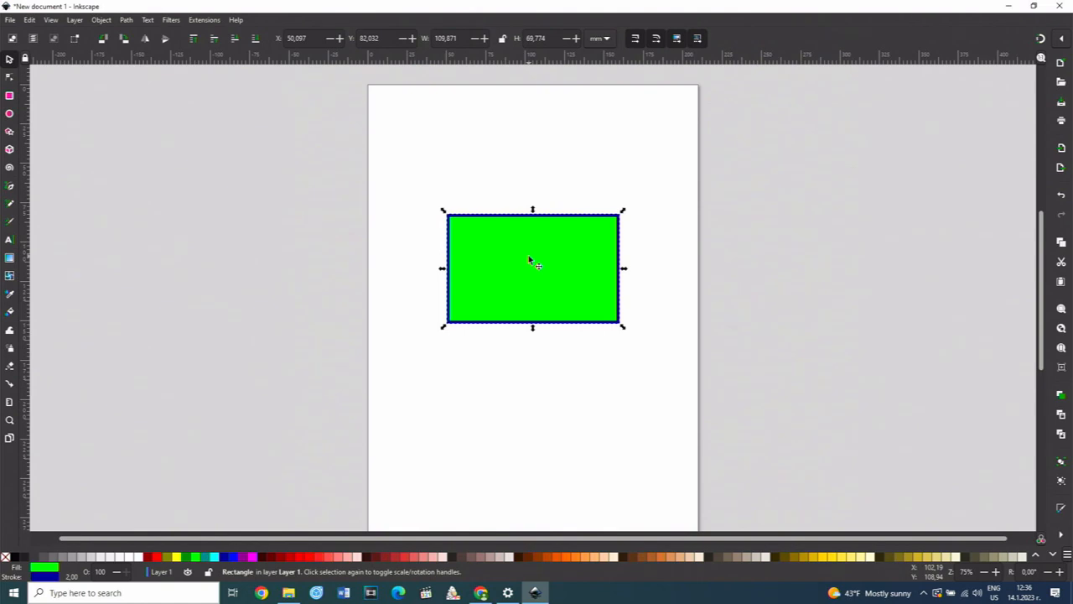
mouse_move(604, 251)
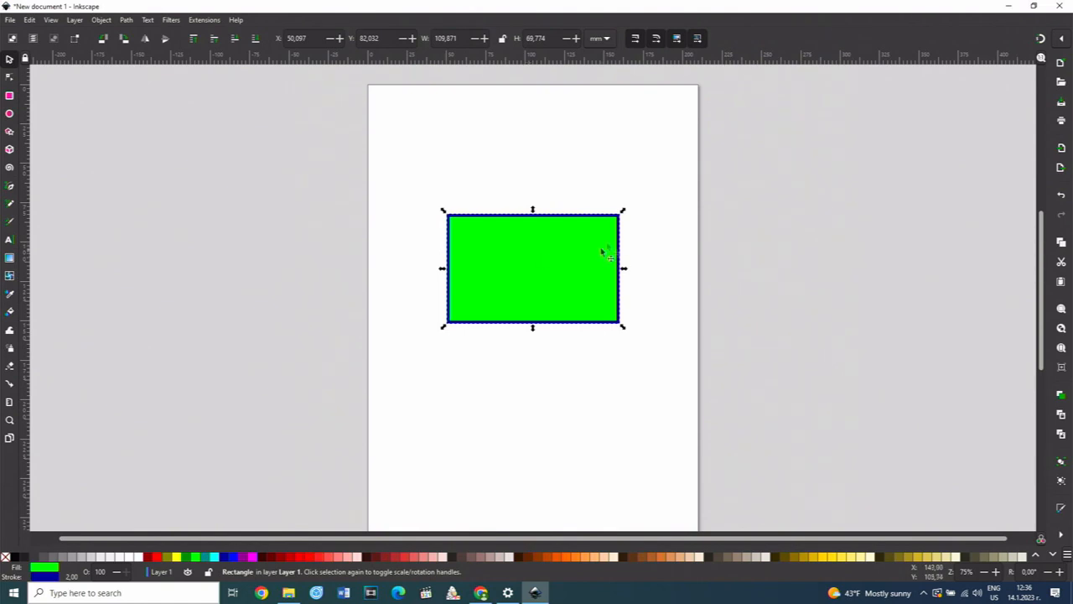
mouse_move(636, 268)
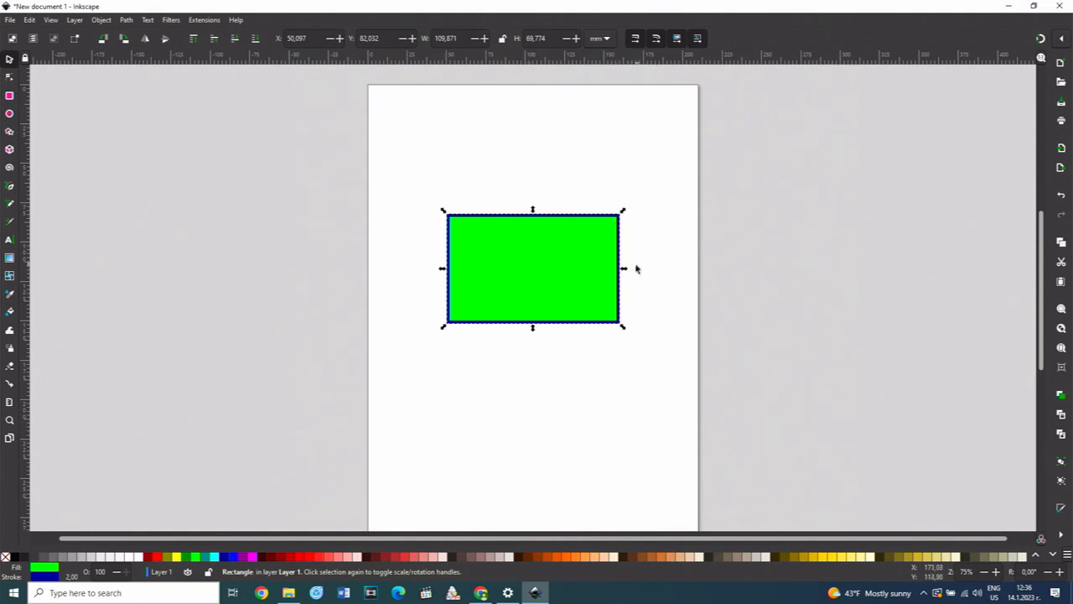
left_click_drag(623, 268, 591, 268)
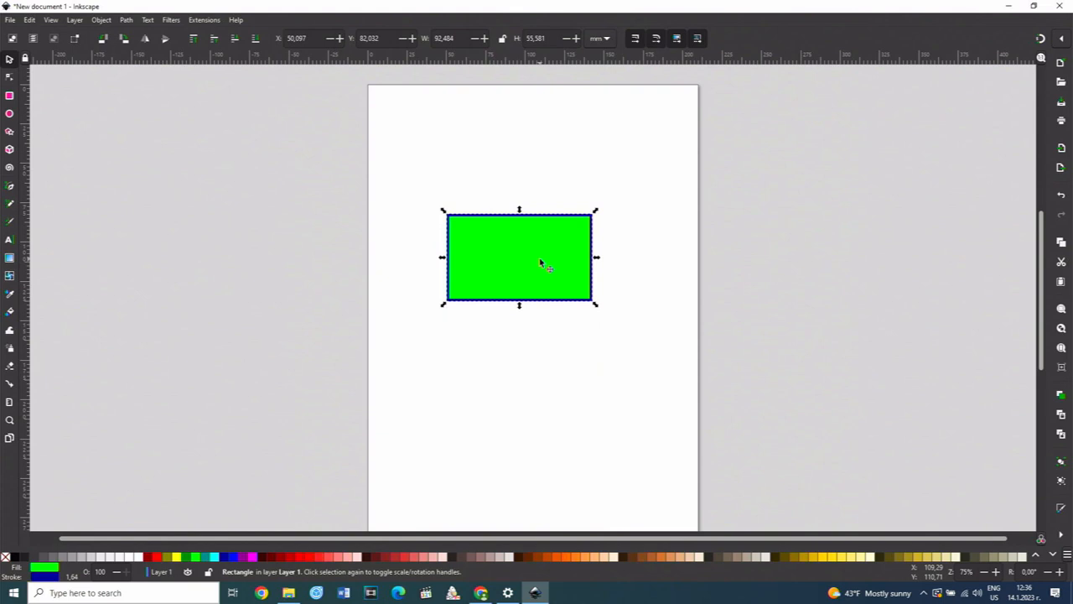
left_click(519, 257)
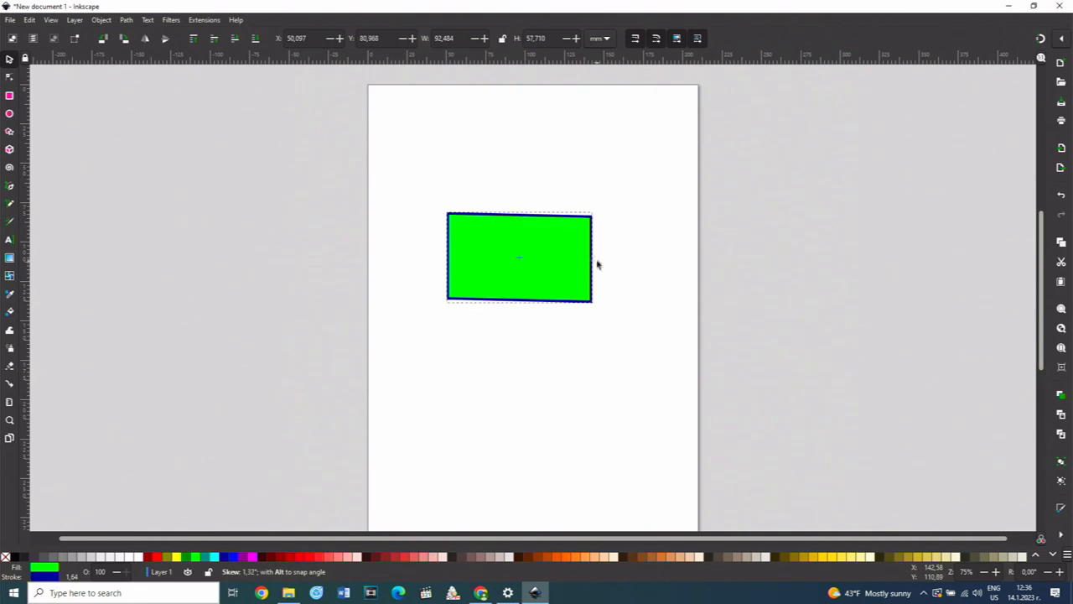
left_click(518, 257)
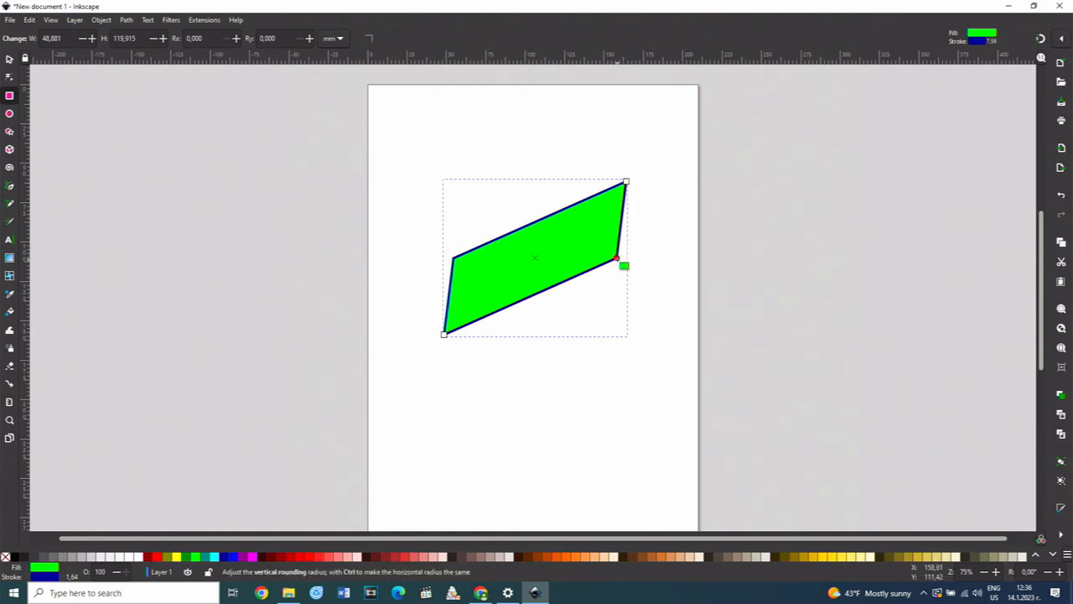
left_click_drag(625, 266, 616, 257)
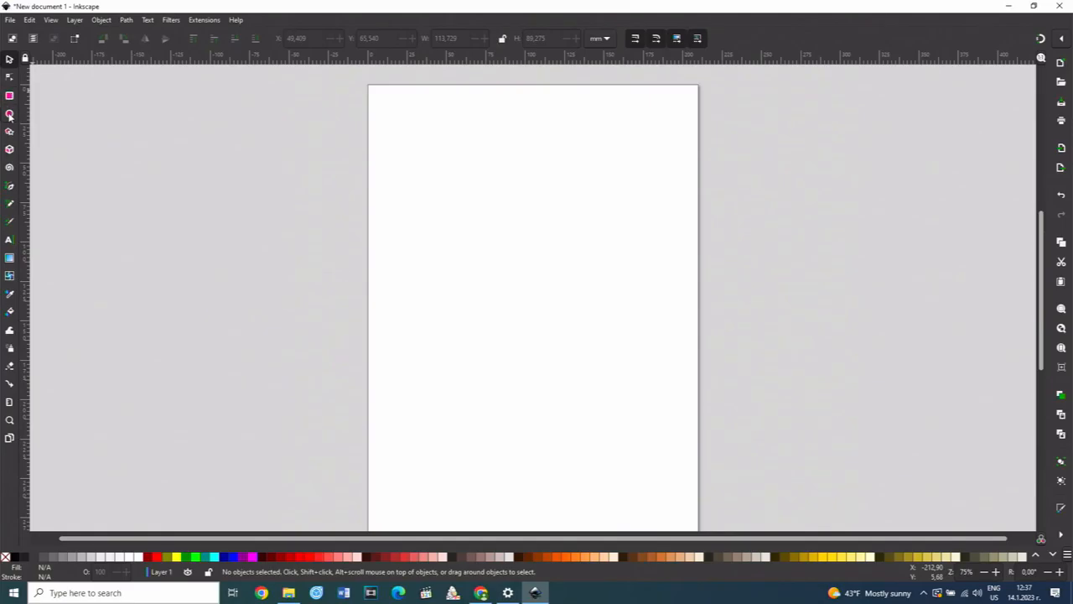
Draw a wide top ellipse, a narrow upright one, and a lower one stretched wider.
left_click(9, 114)
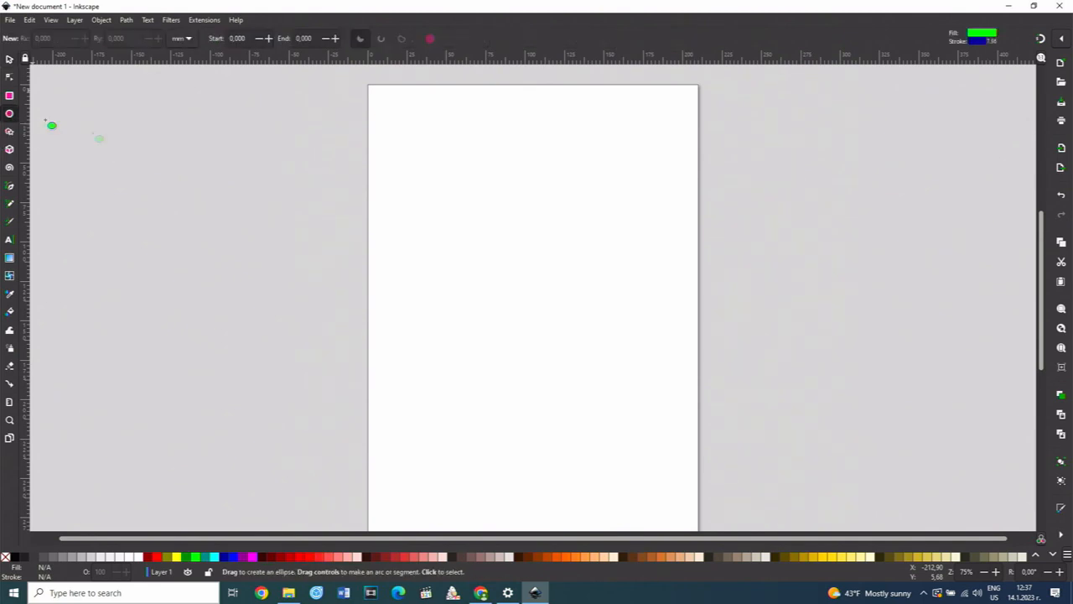
mouse_move(438, 152)
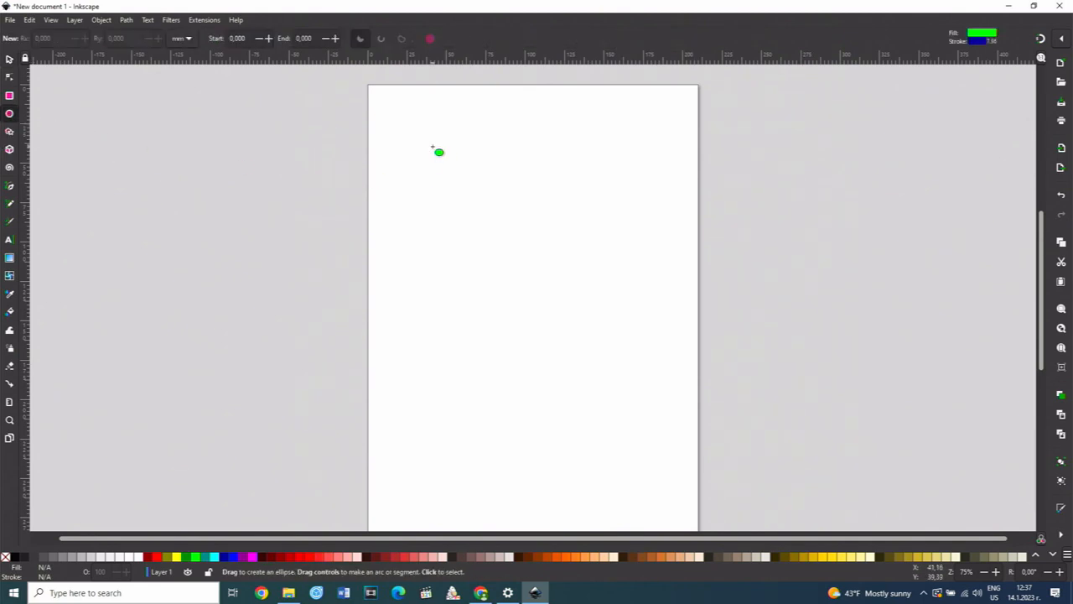
left_click_drag(439, 148, 447, 161)
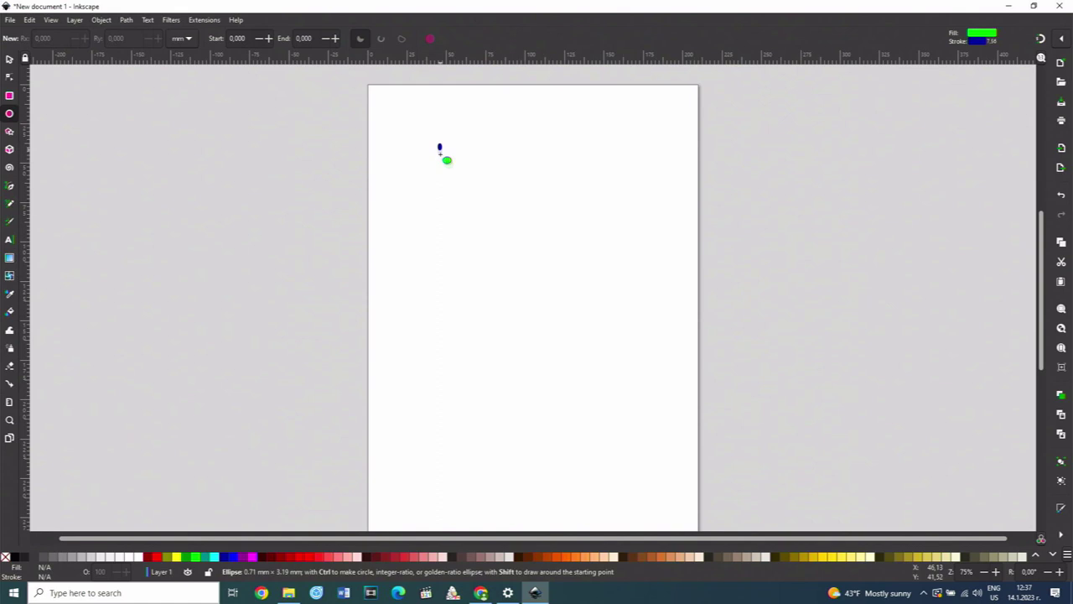
left_click_drag(440, 151, 601, 258)
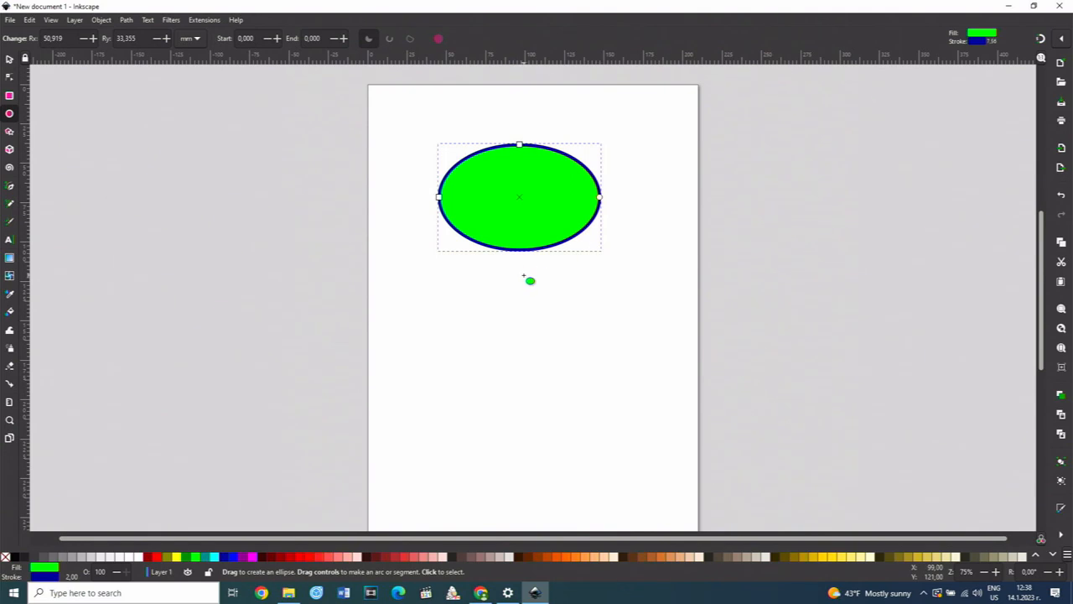
mouse_move(420, 284)
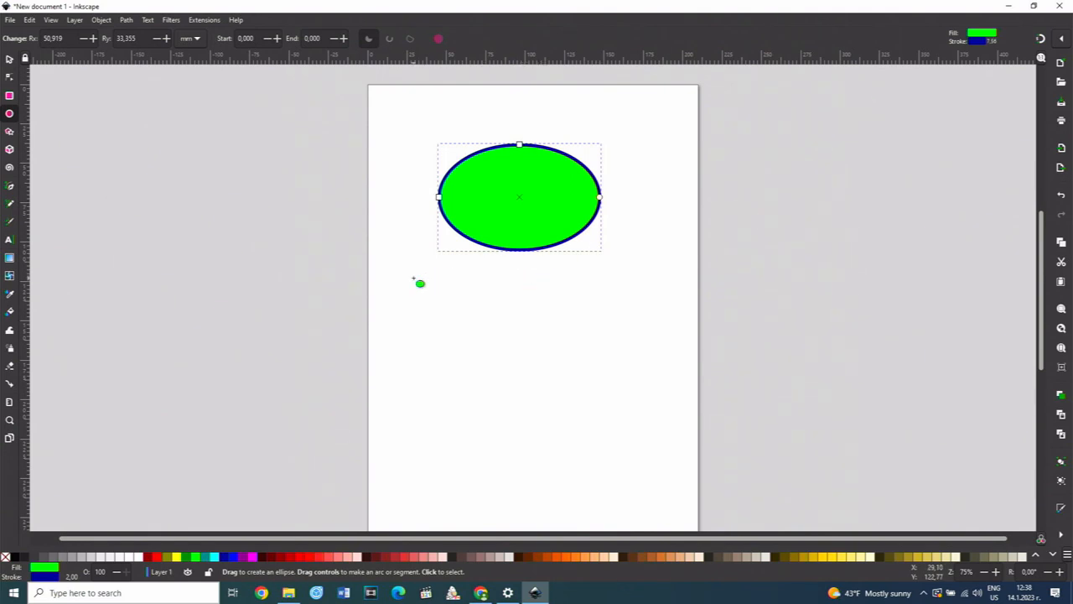
left_click_drag(423, 280, 442, 346)
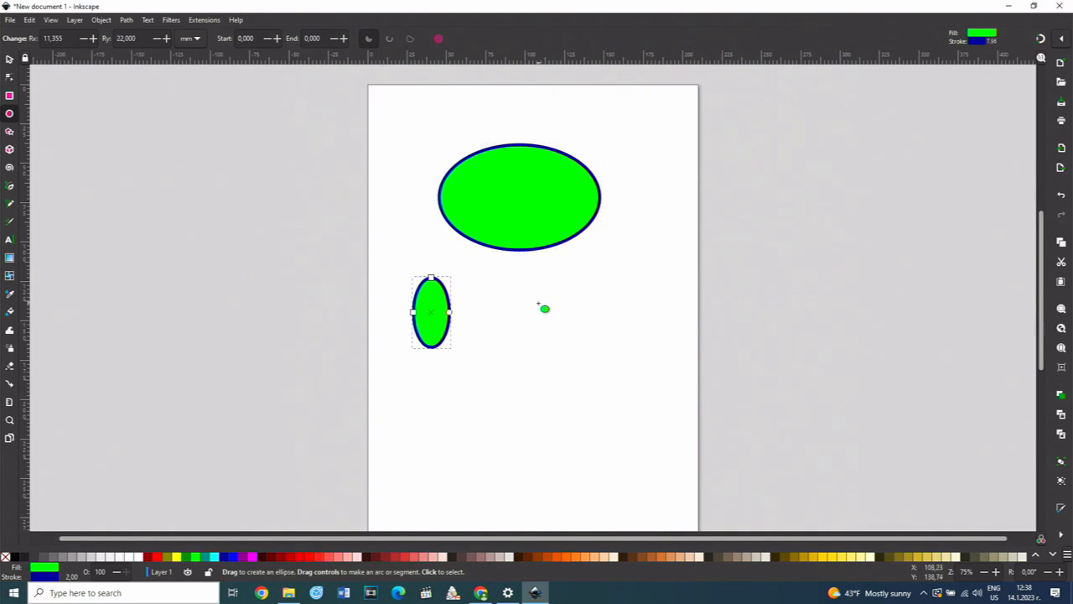
left_click_drag(545, 308, 581, 352)
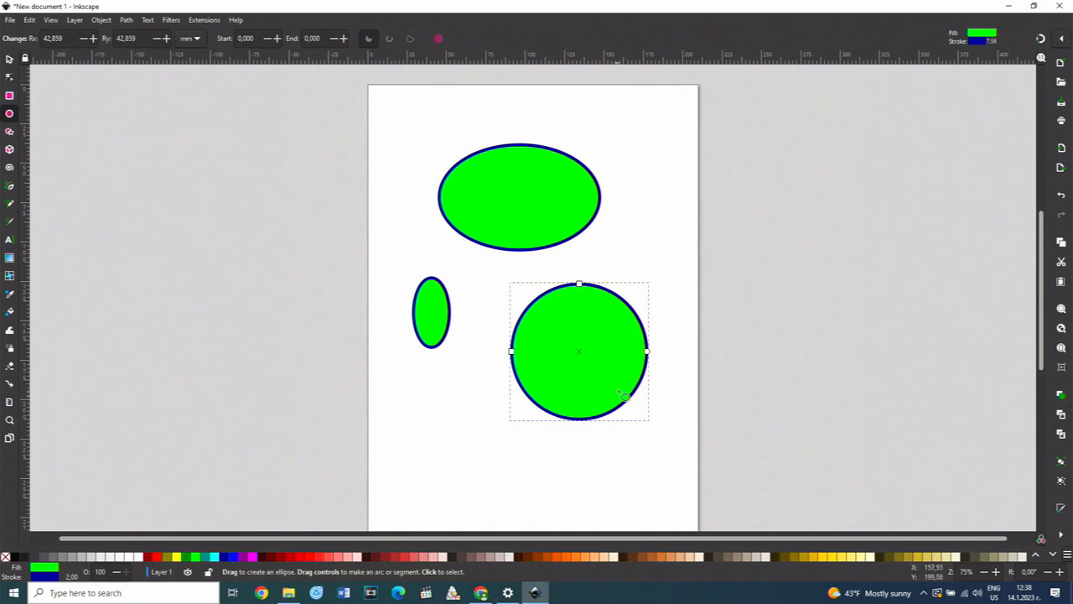
mouse_move(623, 394)
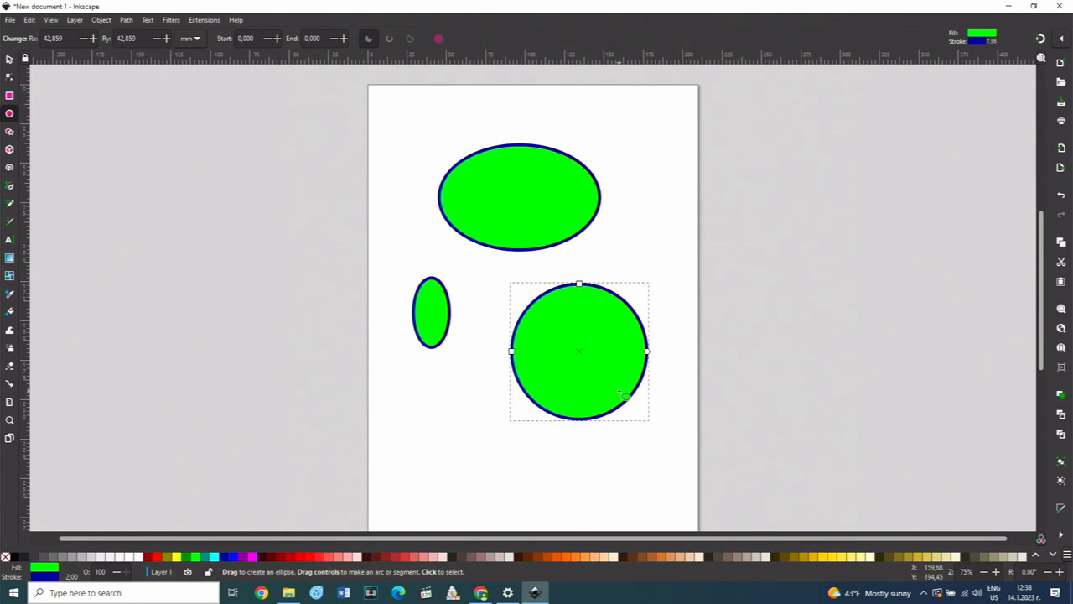
mouse_move(636, 362)
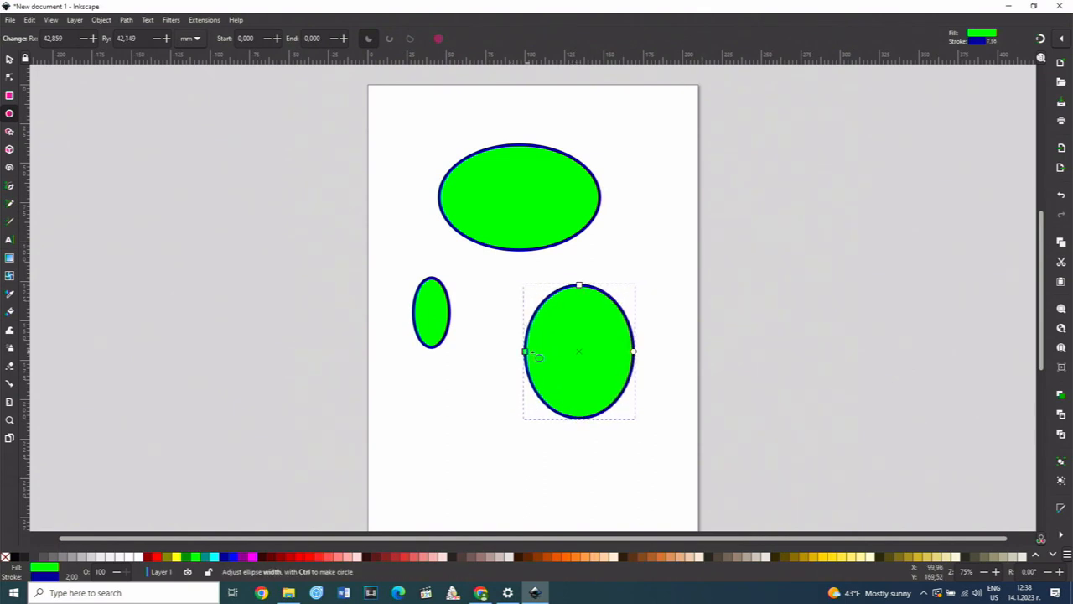
left_click_drag(634, 351, 653, 352)
type("60,000")
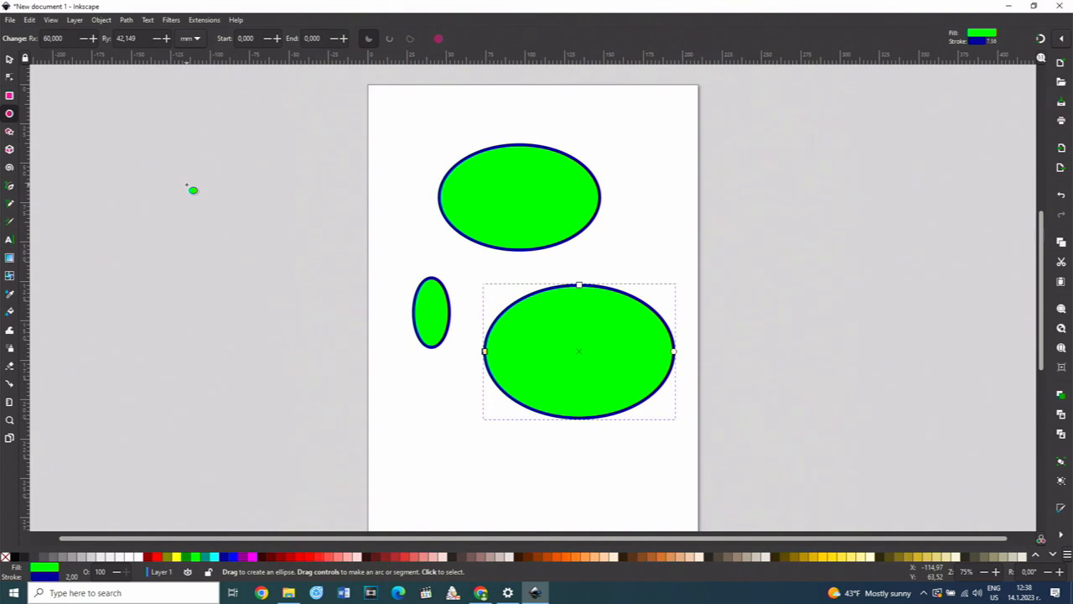
Drag the large circle's end handle to cut a wedge from its upper right.
triple_click(125, 38)
type("60,000")
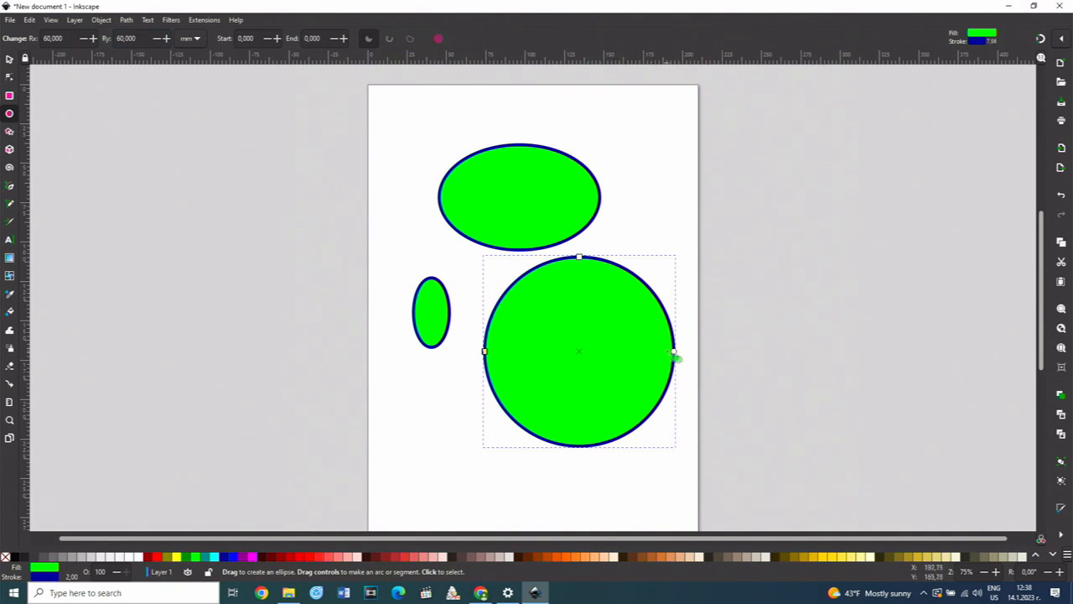
left_click_drag(675, 352, 650, 406)
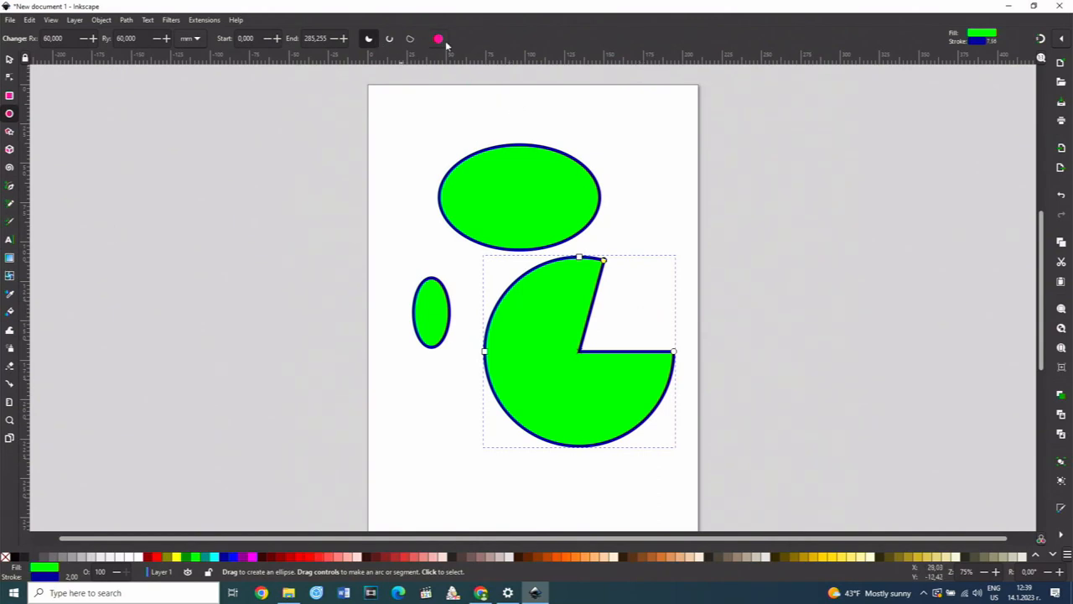
mouse_move(389, 38)
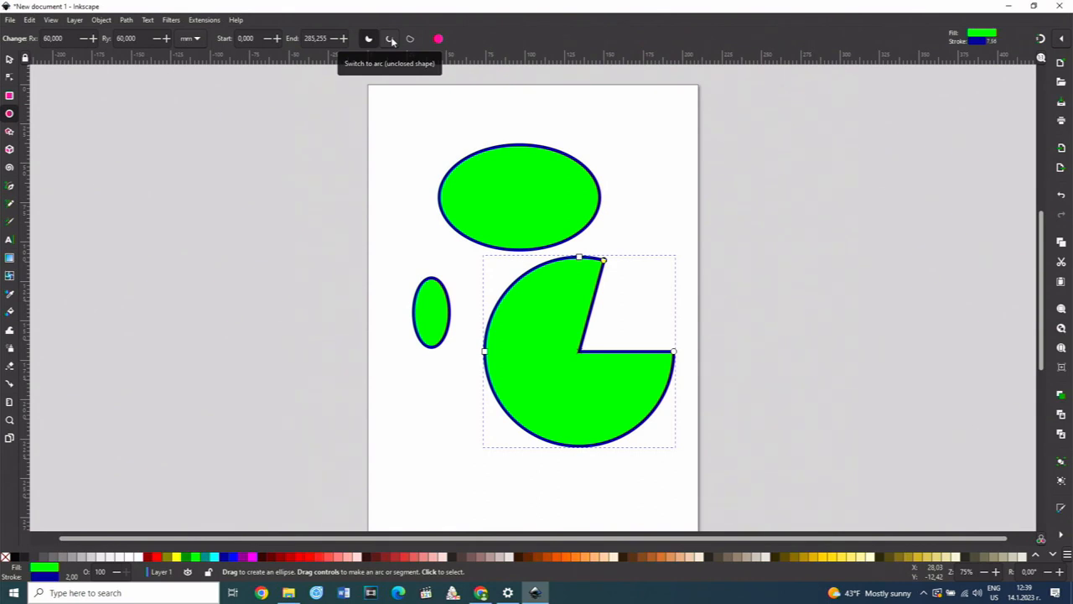
left_click(11, 60)
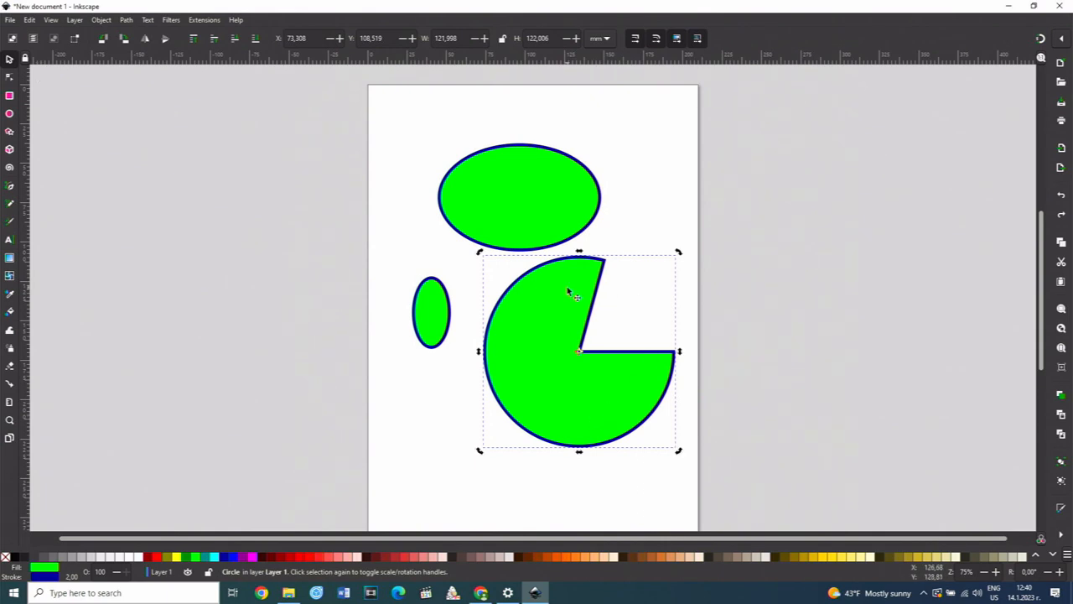
Convert the pie into an open arc and reshape its ends toward a half circle.
left_click(9, 114)
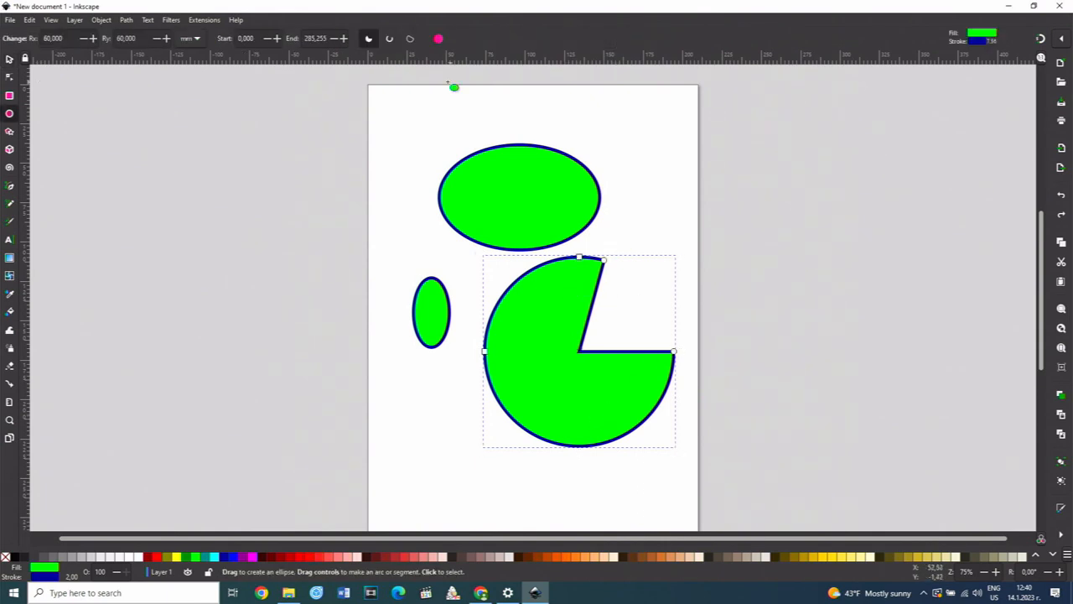
left_click(389, 39)
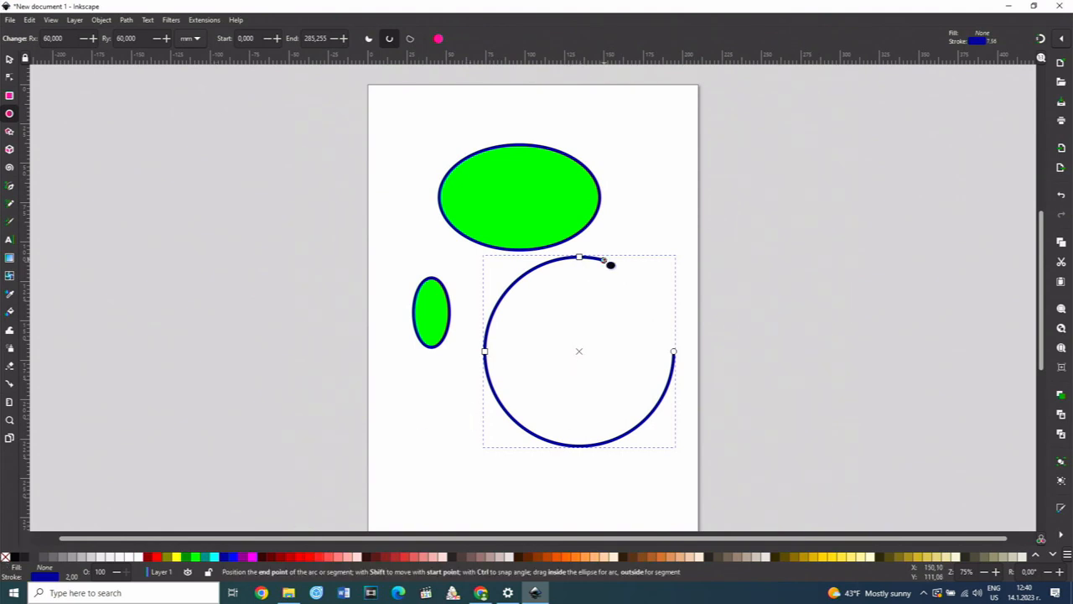
left_click_drag(608, 264, 490, 323)
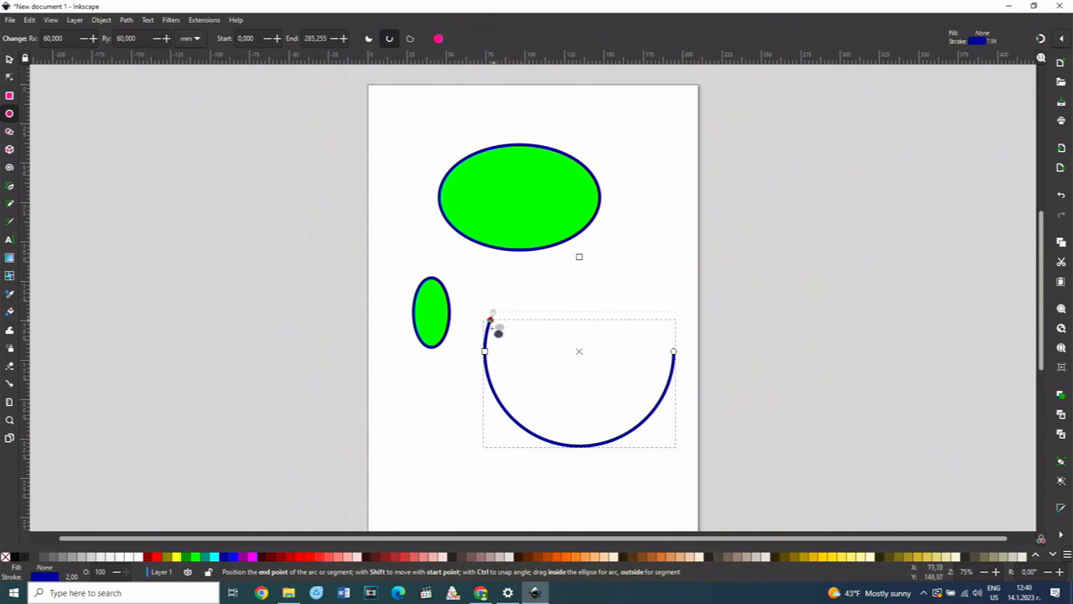
left_click_drag(493, 319, 503, 405)
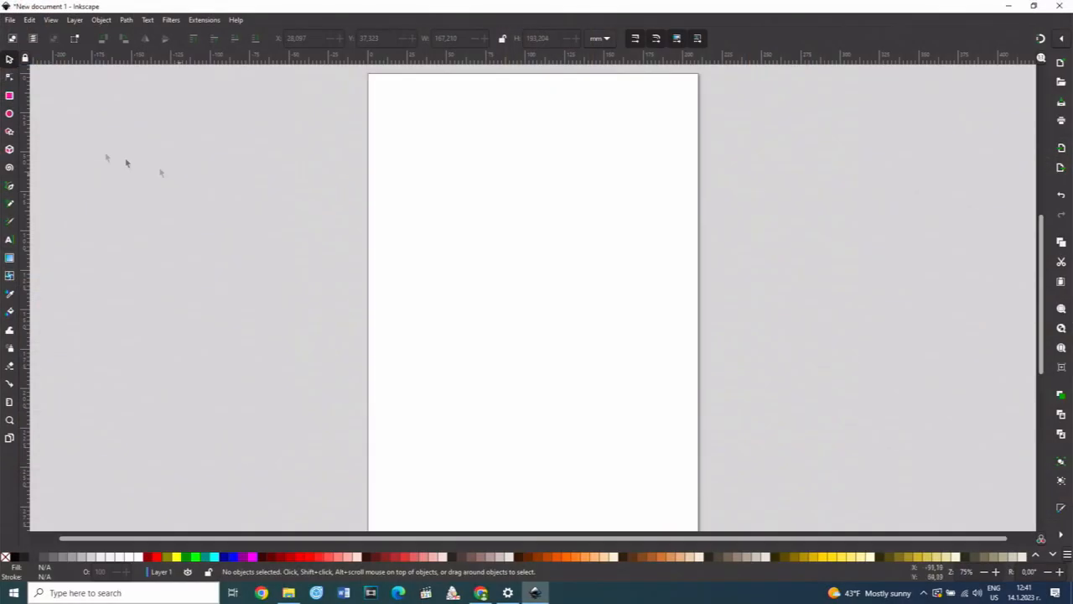
mouse_move(10, 133)
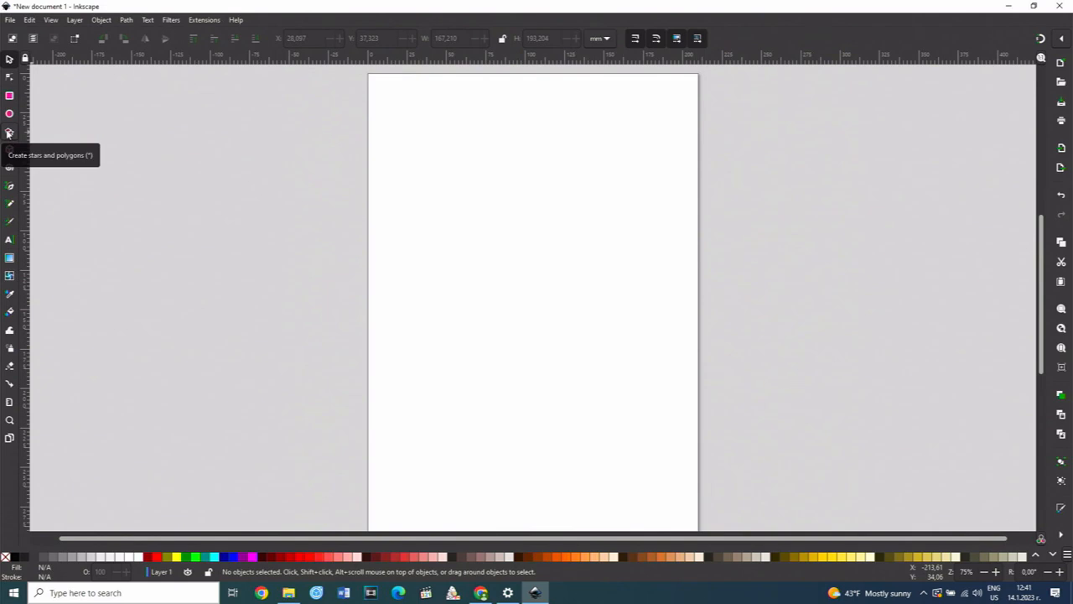
Draw a yellow star near the page top, toggling it to a polygon and back.
left_click(9, 133)
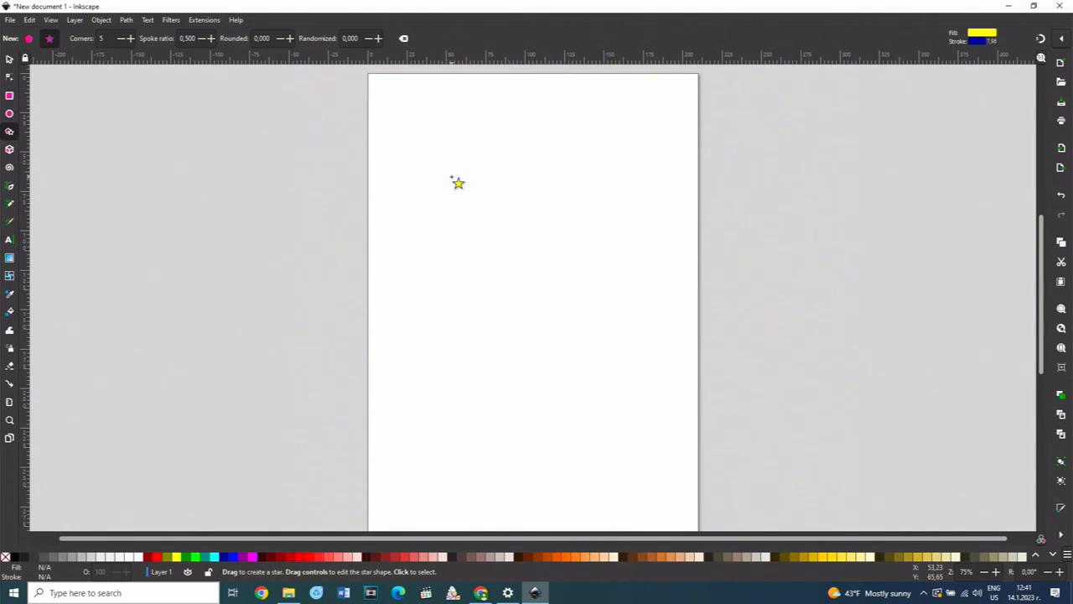
left_click_drag(458, 183, 504, 243)
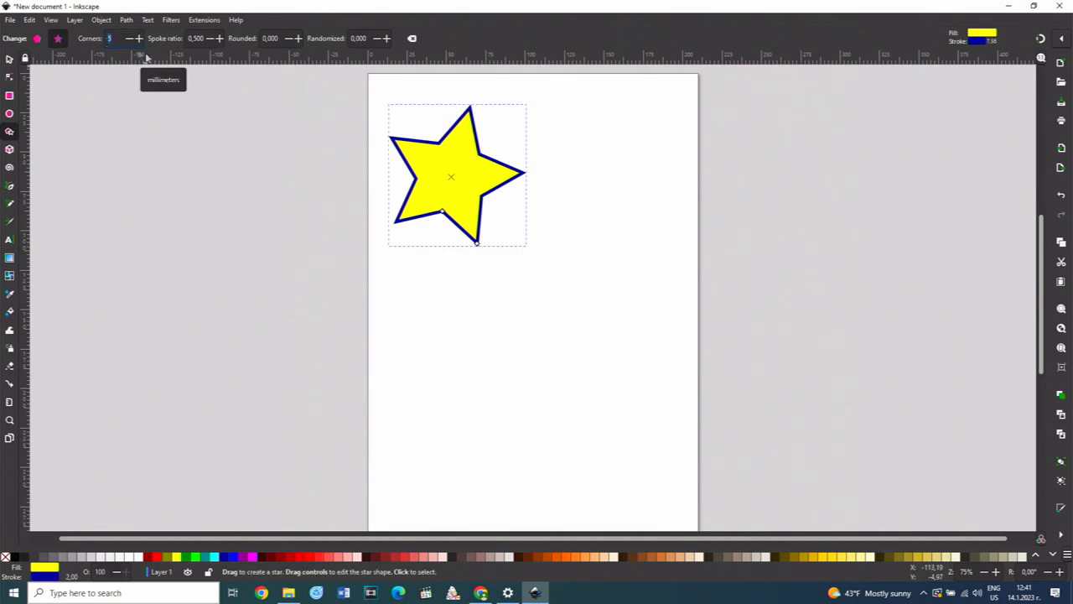
left_click(36, 38)
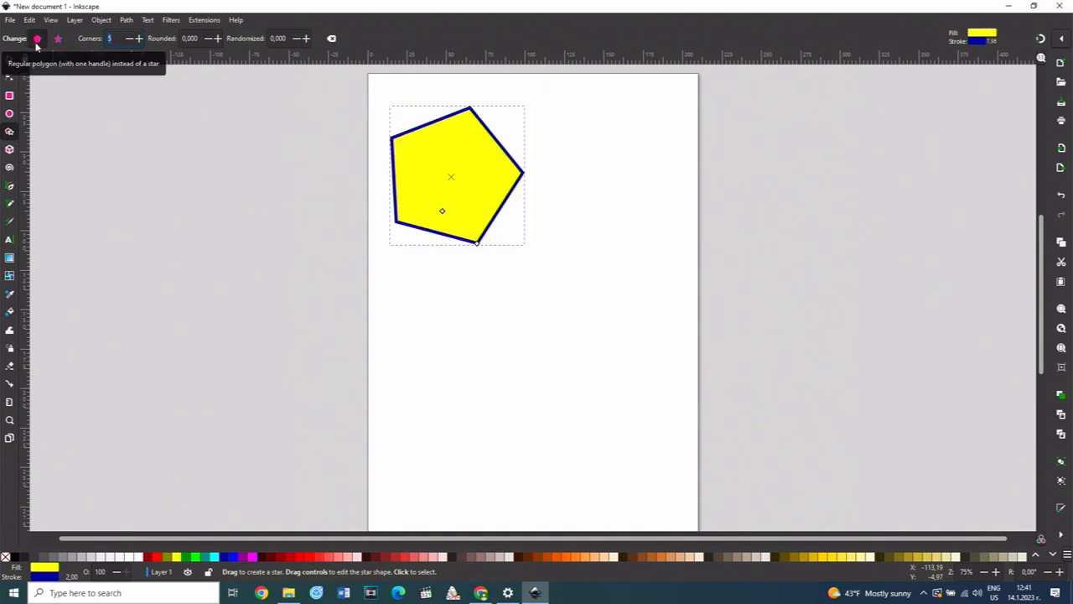
mouse_move(57, 39)
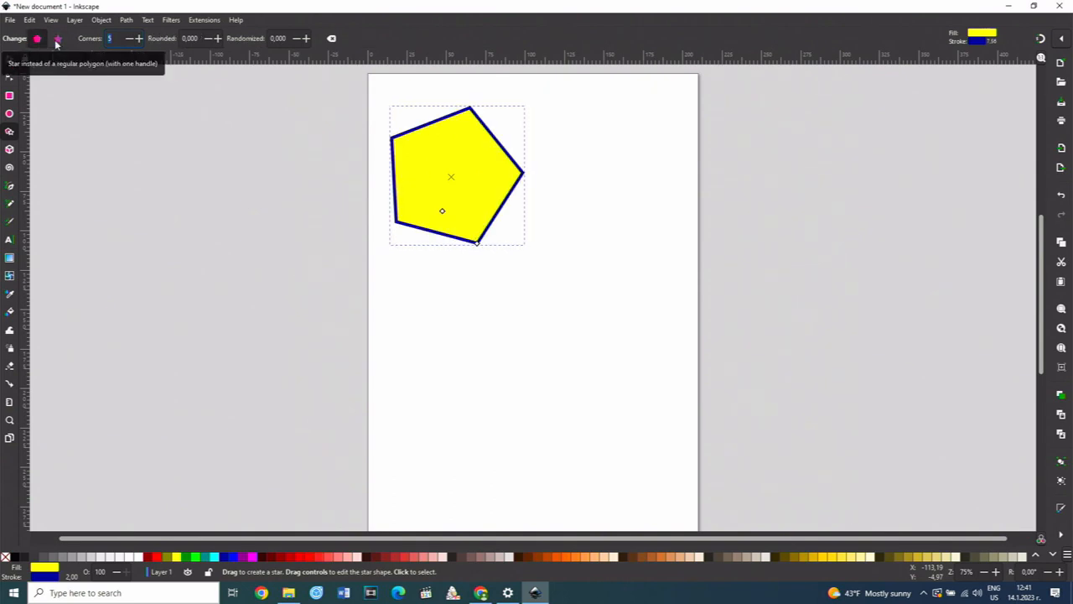
left_click(57, 38)
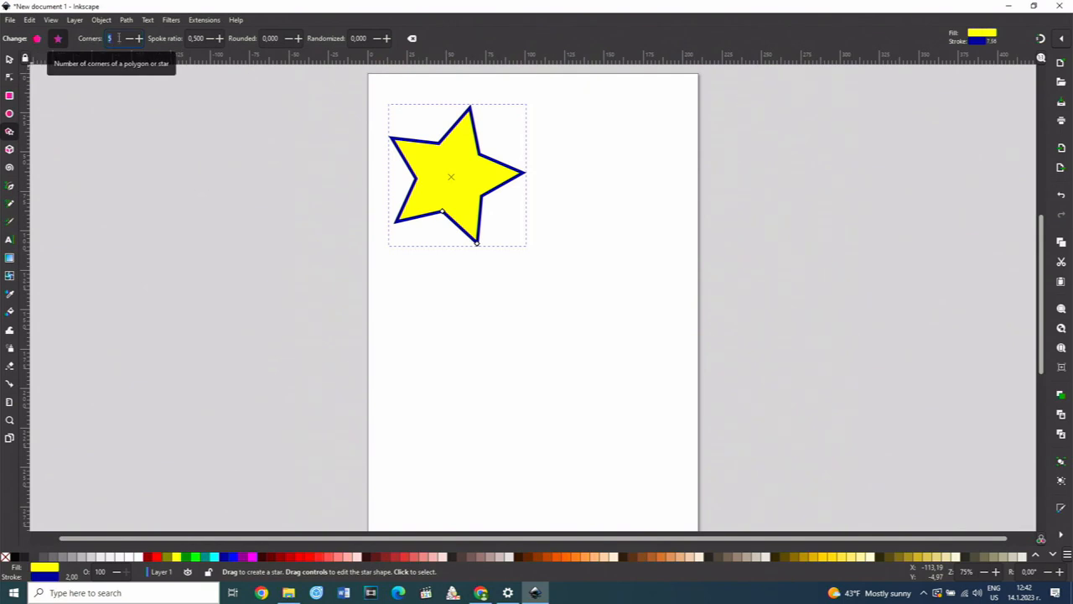
Raise the star's corner count to eight points.
left_click(137, 39)
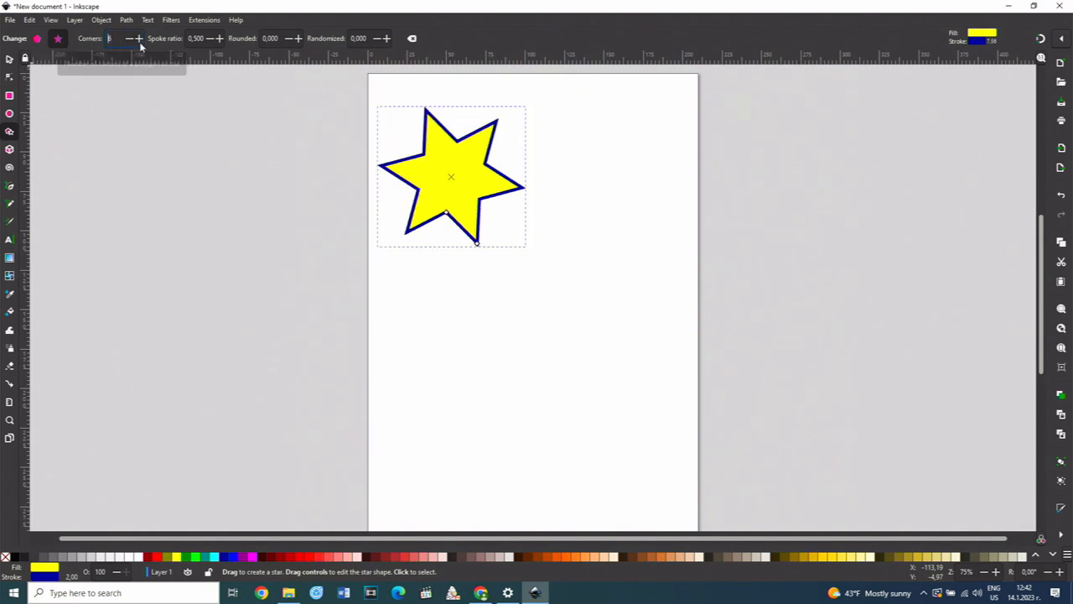
left_click(137, 38)
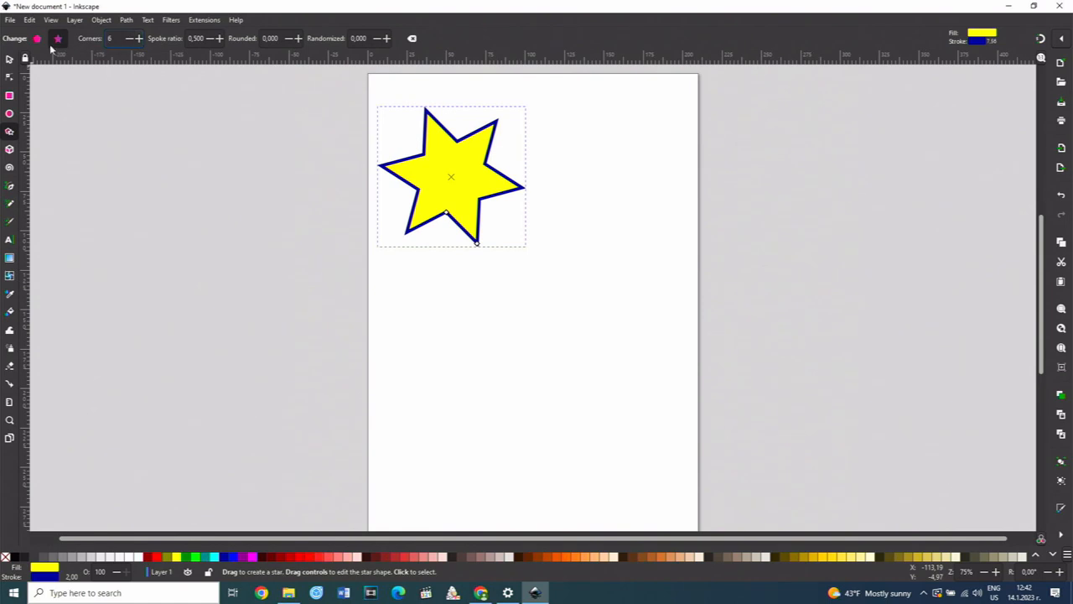
mouse_move(57, 39)
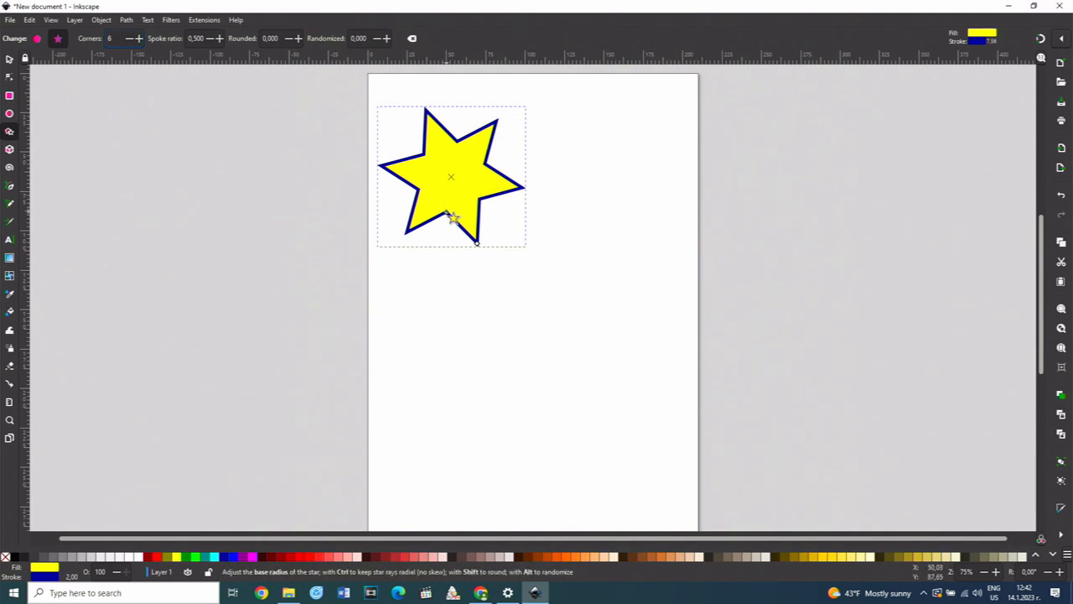
left_click(138, 38)
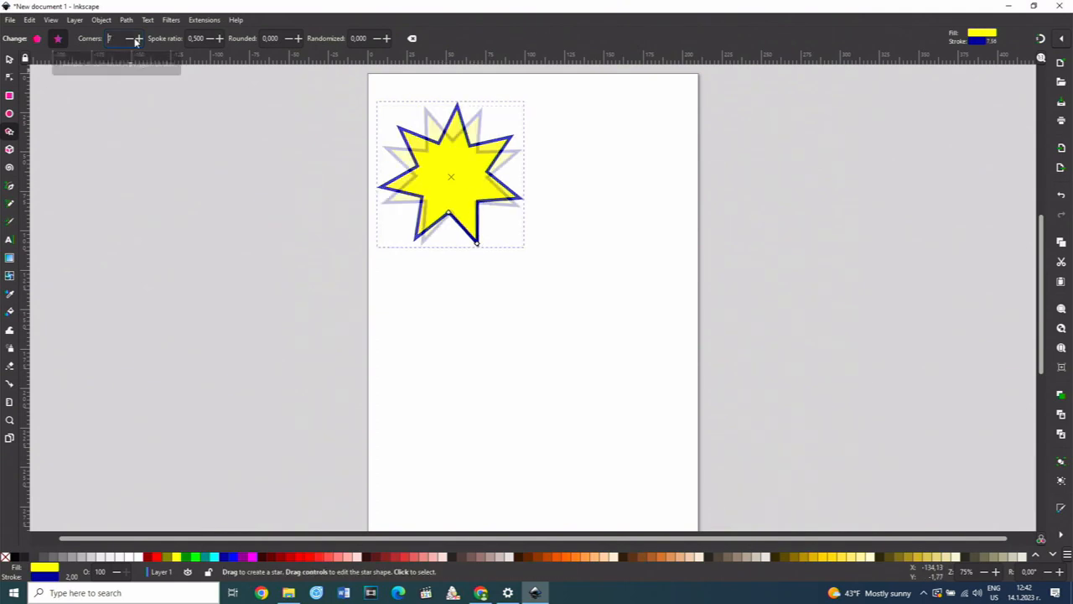
left_click(137, 38)
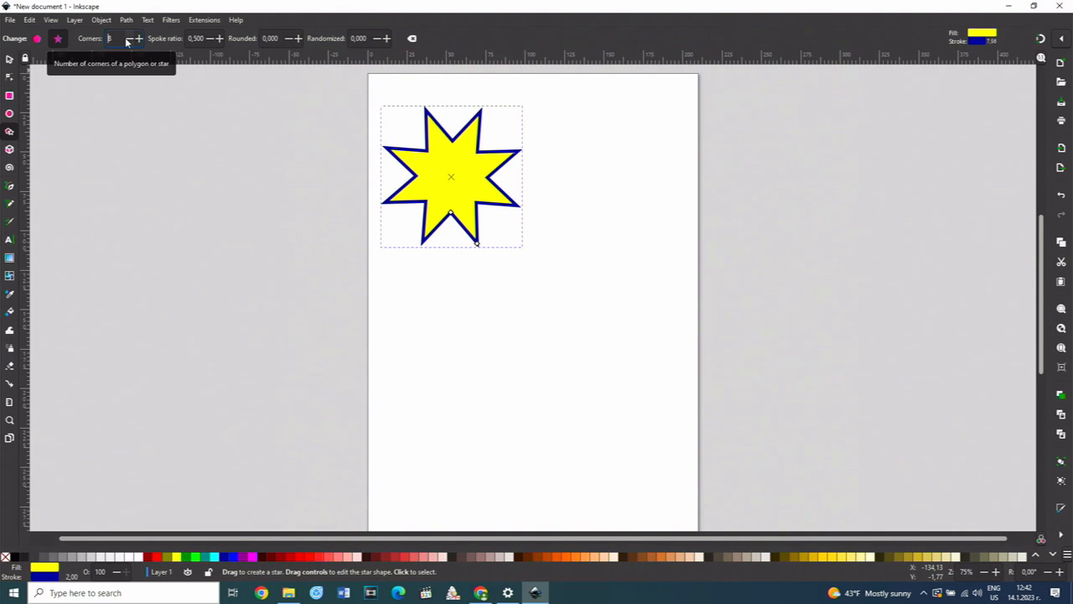
left_click(138, 38)
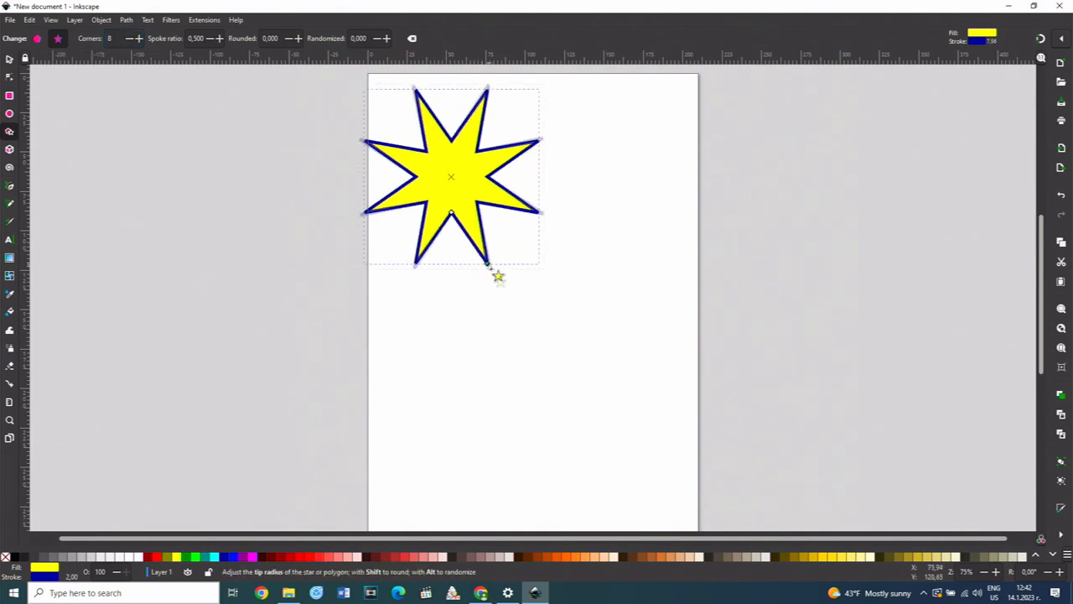
Lengthen the star's points, reshape its inner corners, and lower the corner count.
left_click_drag(489, 264, 627, 228)
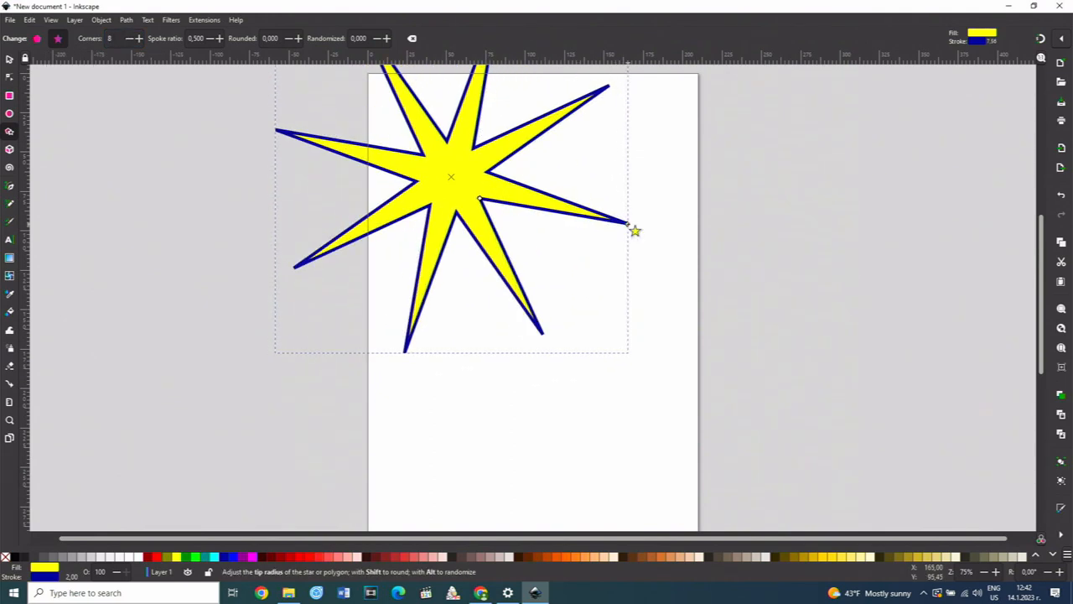
left_click_drag(635, 230, 537, 252)
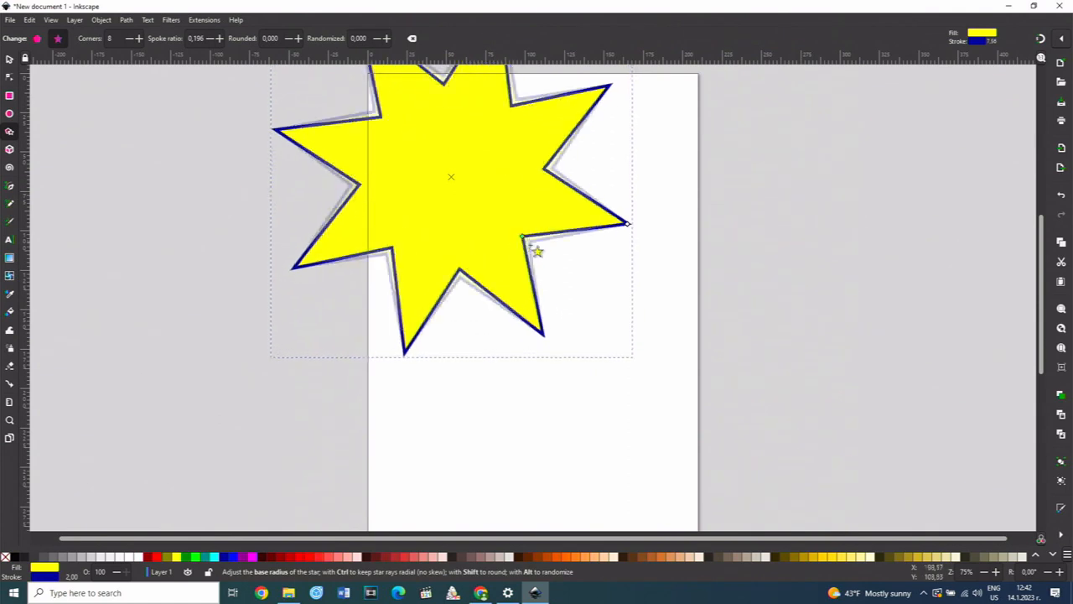
left_click_drag(536, 251, 491, 192)
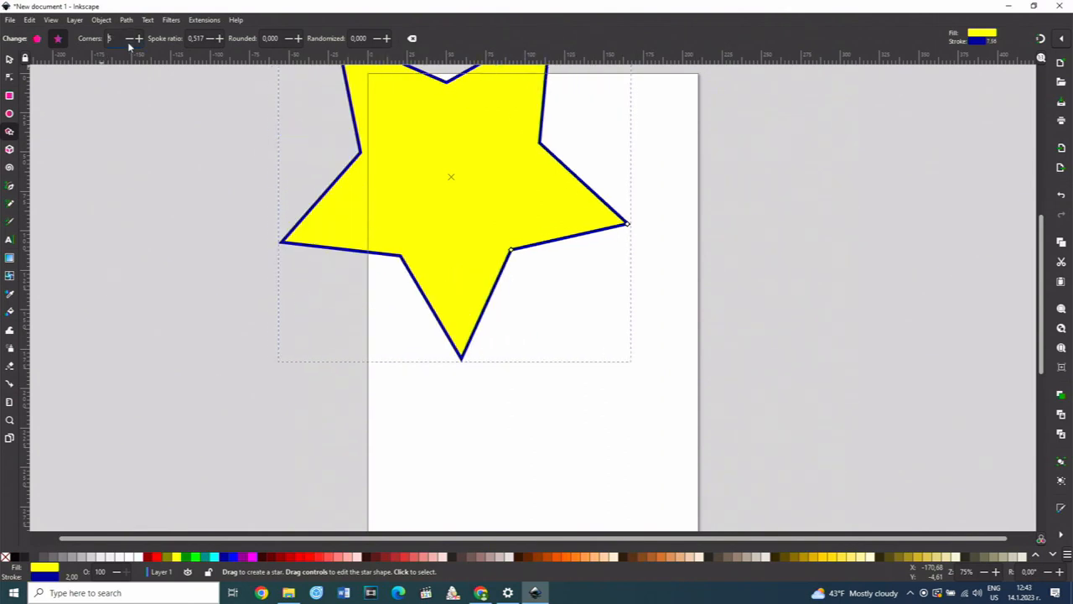
left_click(122, 39)
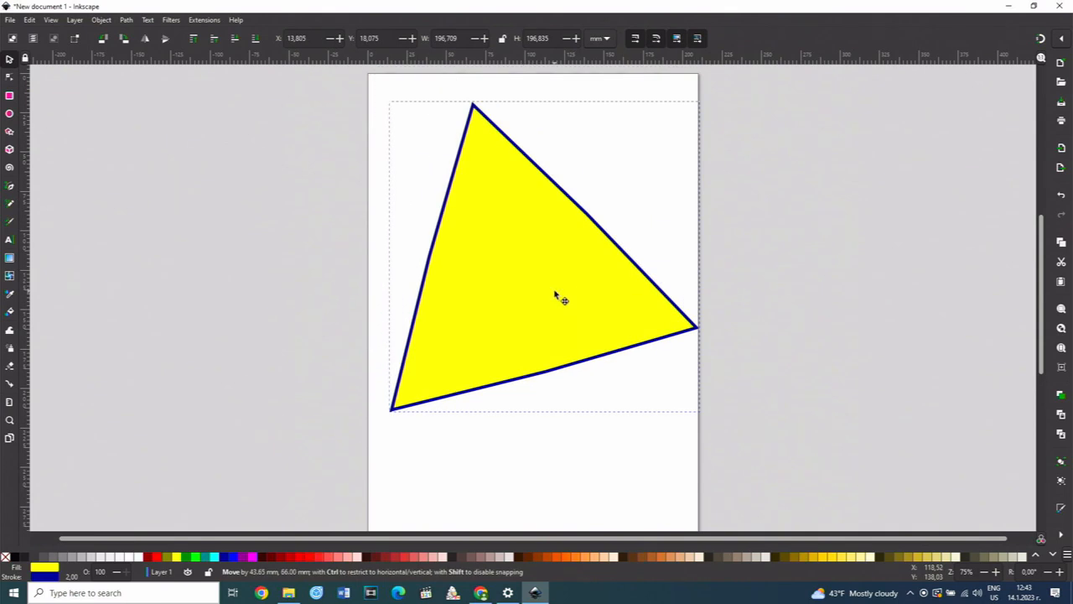
Pick the Spiral tool to start a spiral on the page.
left_click(9, 166)
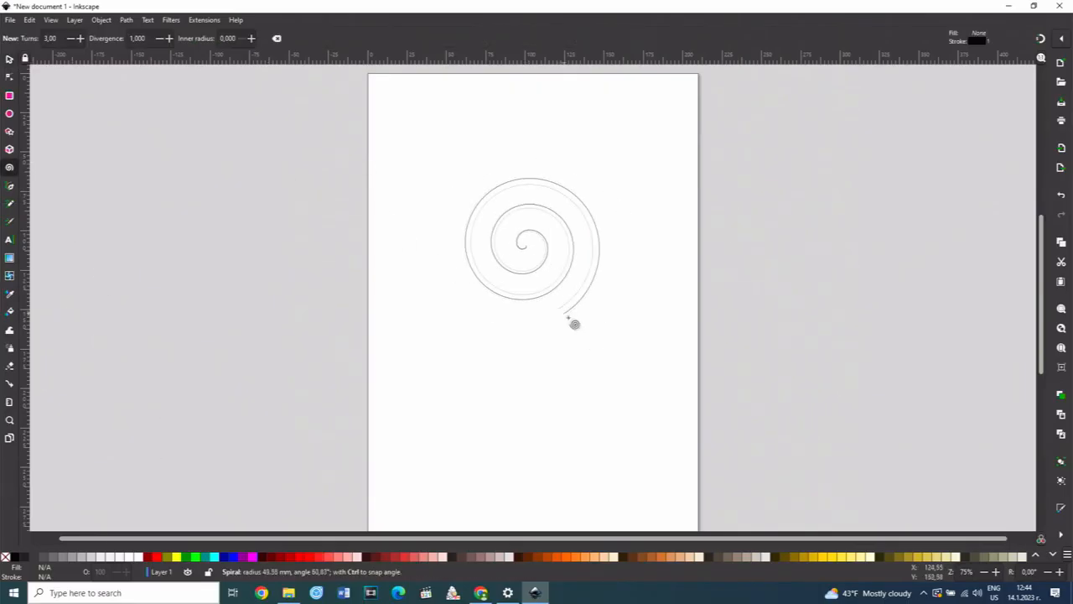
Draw a spiral mid-page, adjust its inner and outer ends, then select and drag it.
left_click_drag(571, 323, 603, 357)
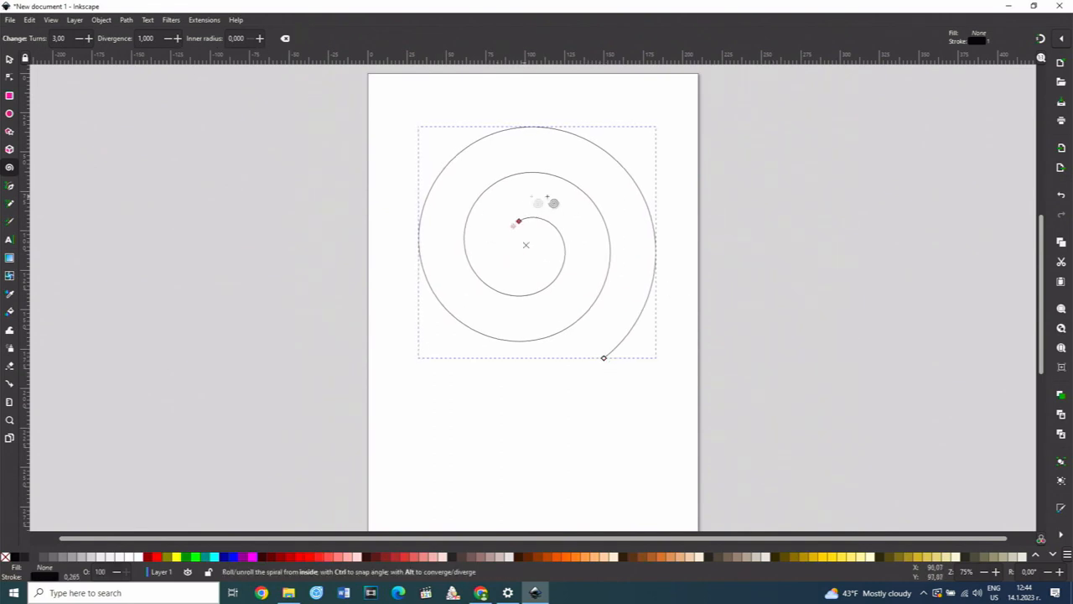
left_click_drag(516, 223, 561, 228)
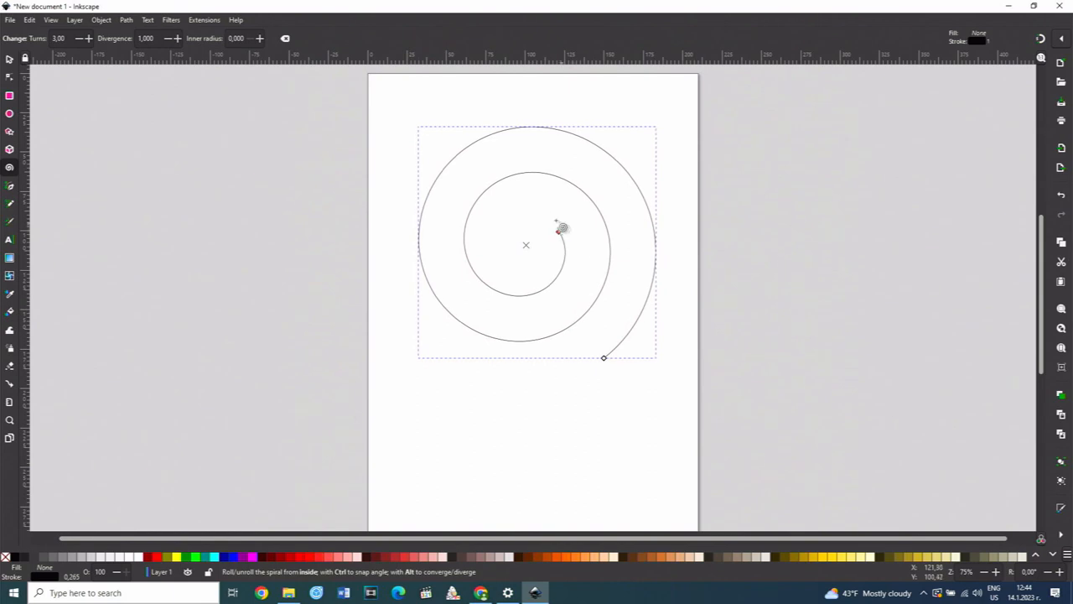
left_click_drag(560, 228, 530, 217)
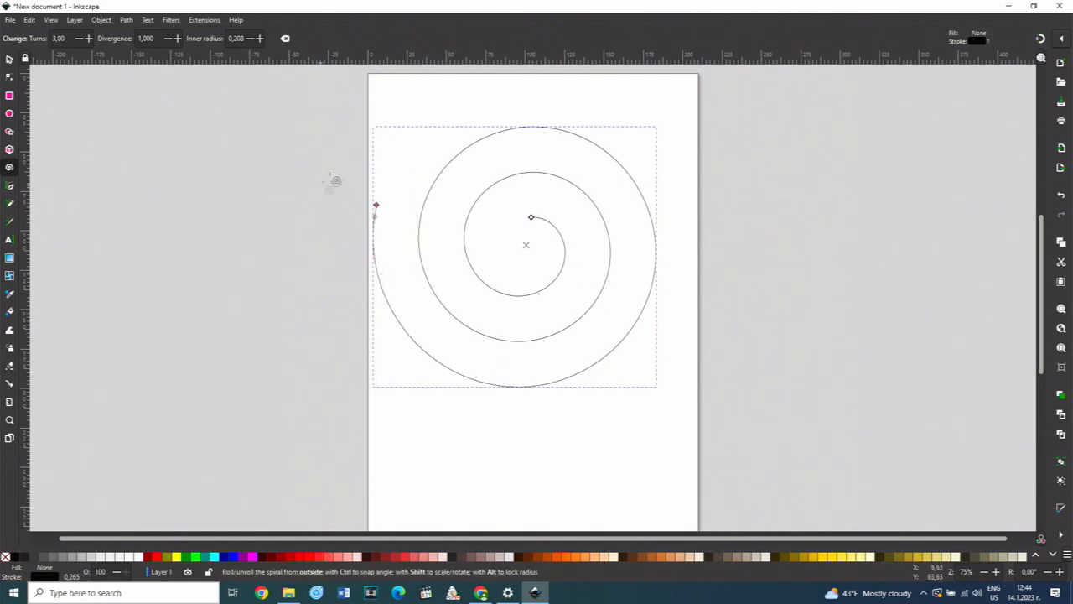
left_click_drag(376, 204, 455, 102)
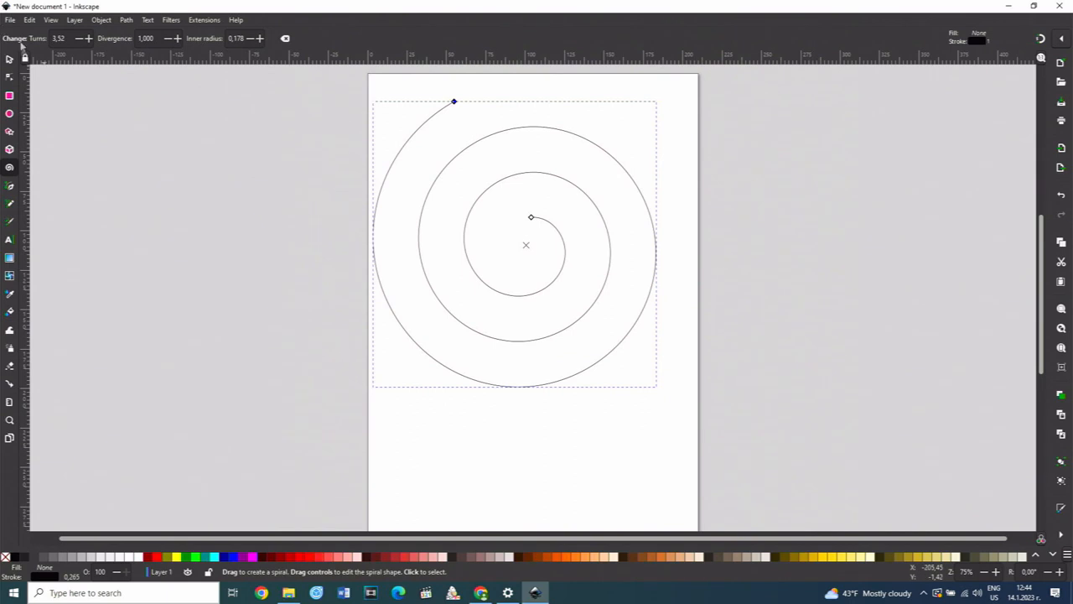
left_click(11, 58)
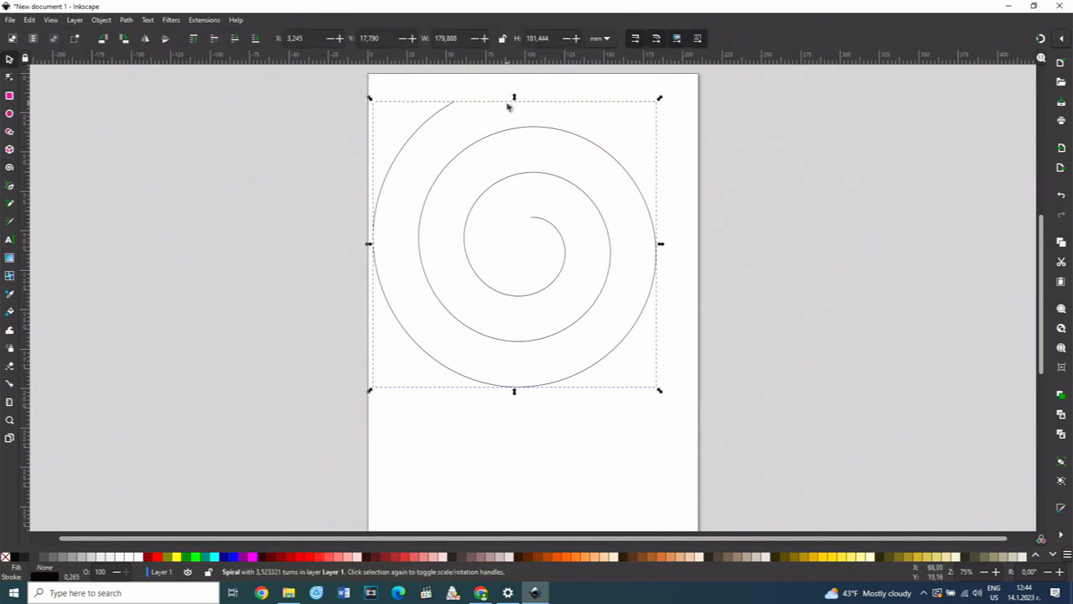
left_click_drag(514, 98, 514, 219)
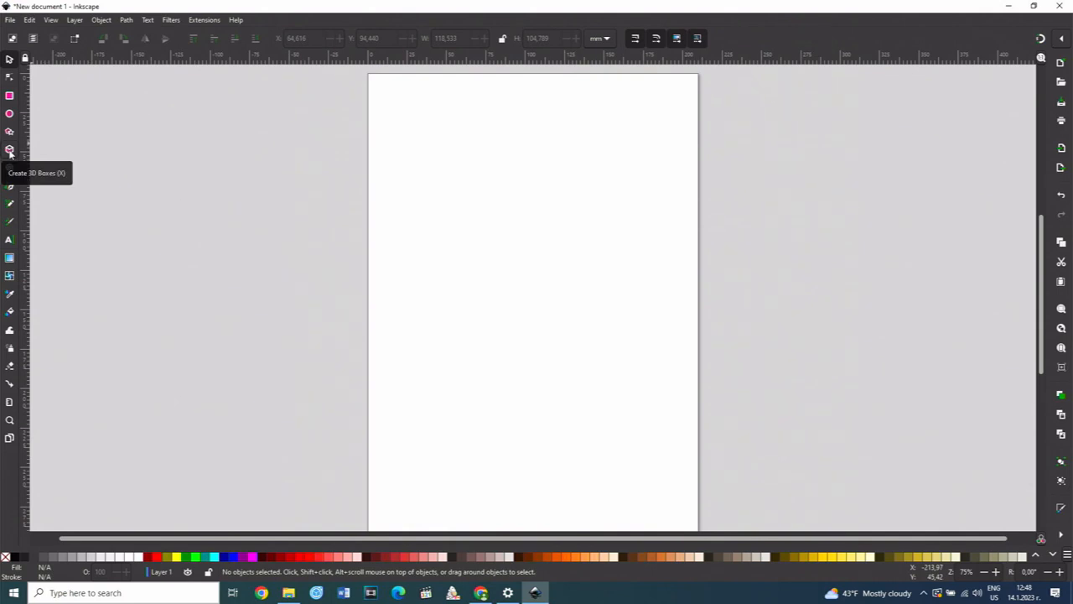
Draw a 3D box in the upper middle and drag both vanishing points to skew it.
left_click(10, 149)
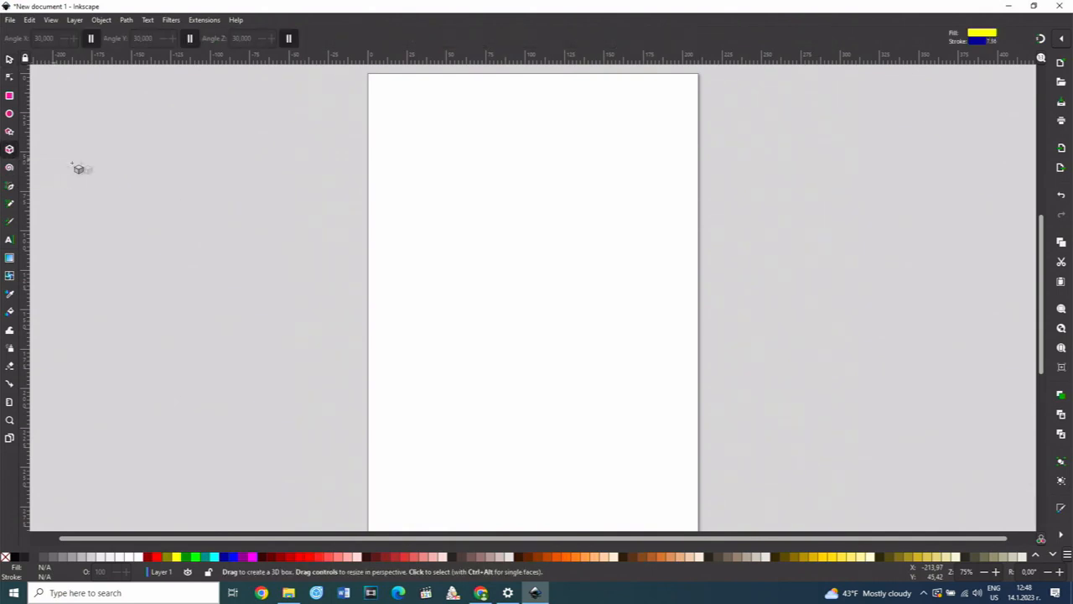
mouse_move(479, 243)
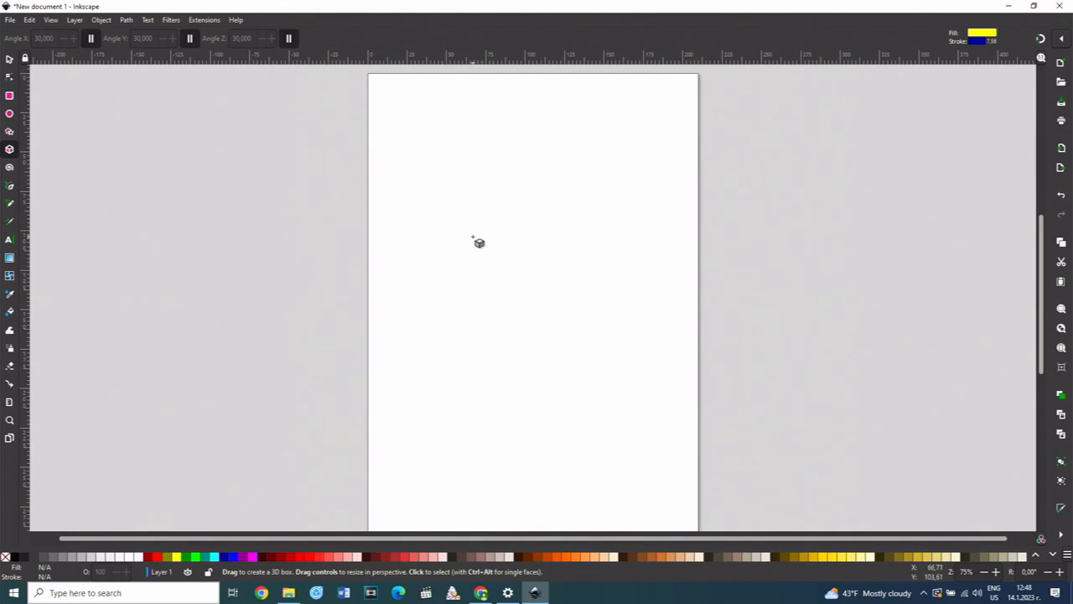
left_click_drag(478, 244, 555, 283)
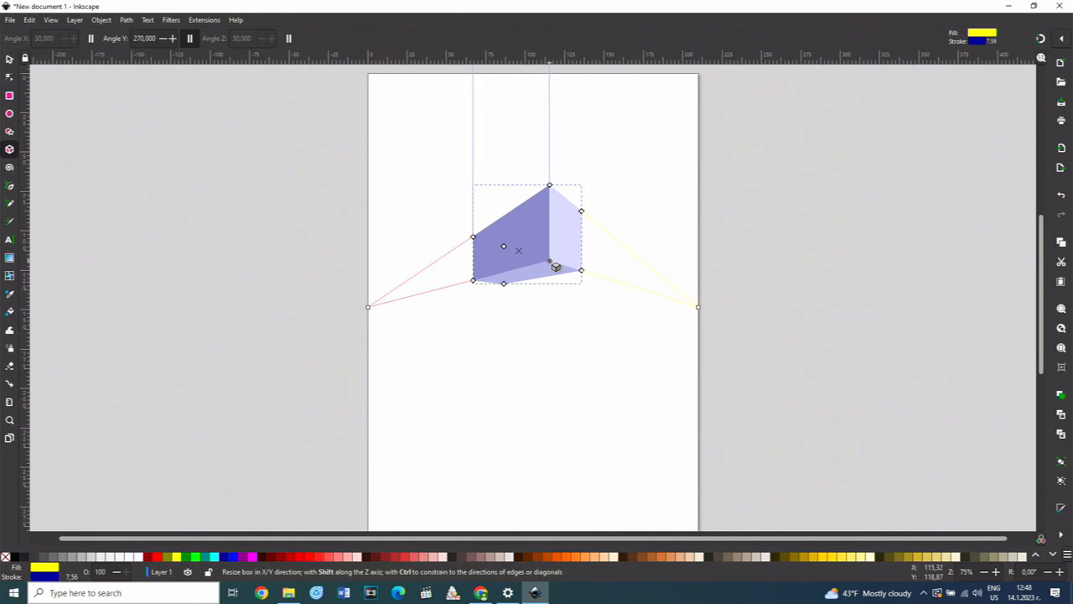
mouse_move(560, 186)
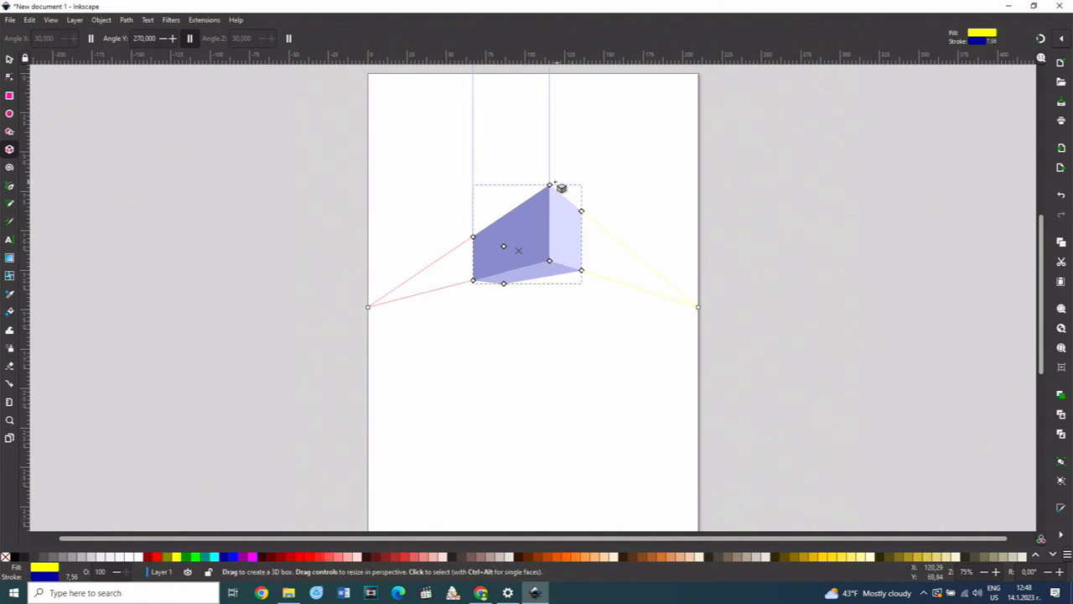
mouse_move(587, 216)
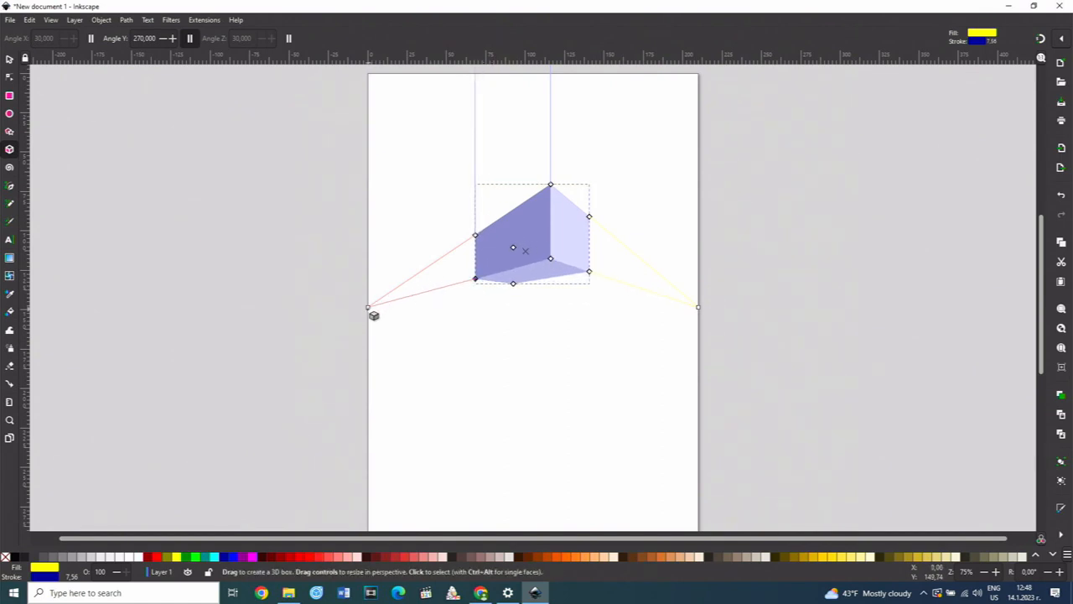
left_click_drag(373, 314, 423, 165)
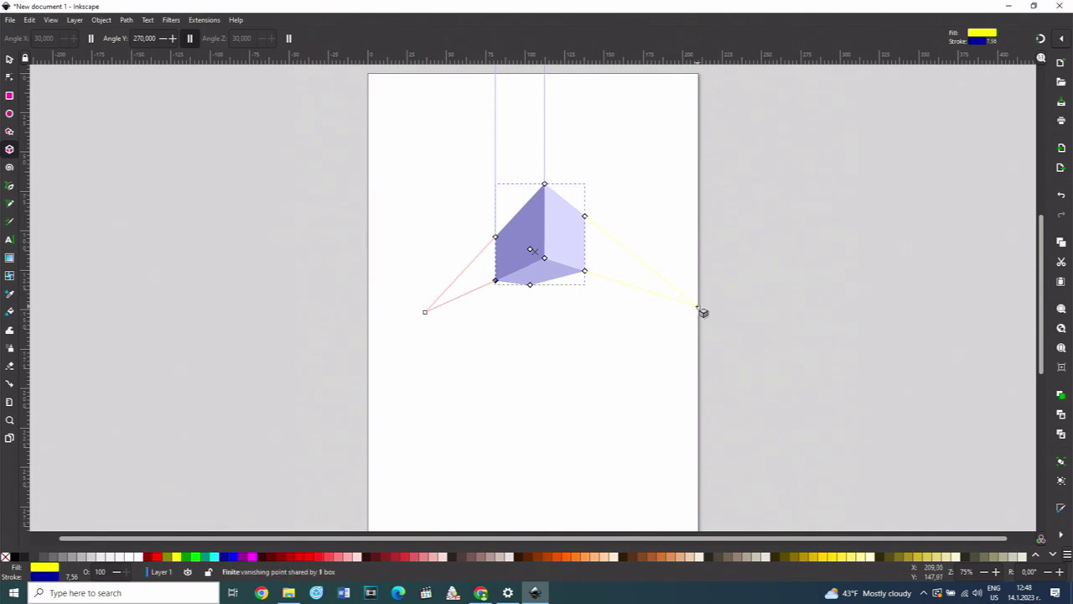
left_click_drag(703, 312, 672, 176)
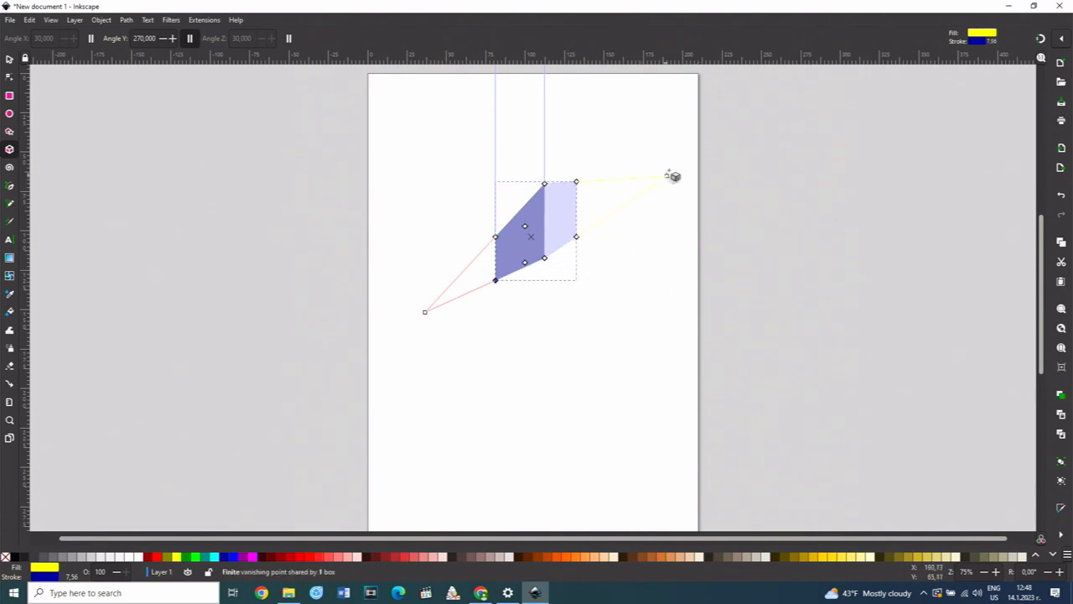
left_click_drag(675, 176, 323, 273)
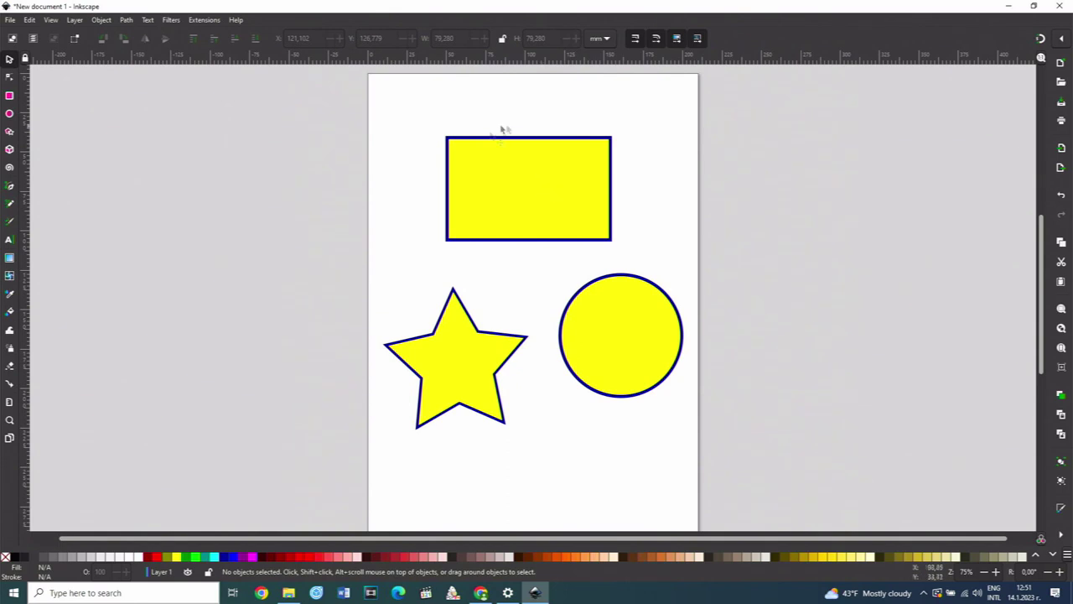
Fill the rectangle blue and the circle green from the palette.
left_click(528, 188)
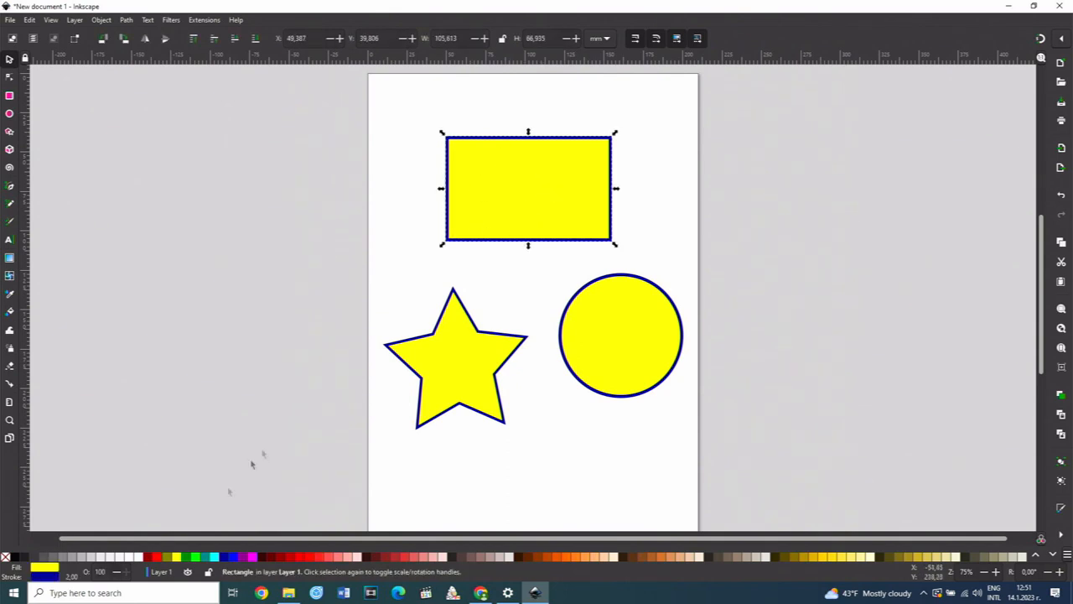
left_click(155, 557)
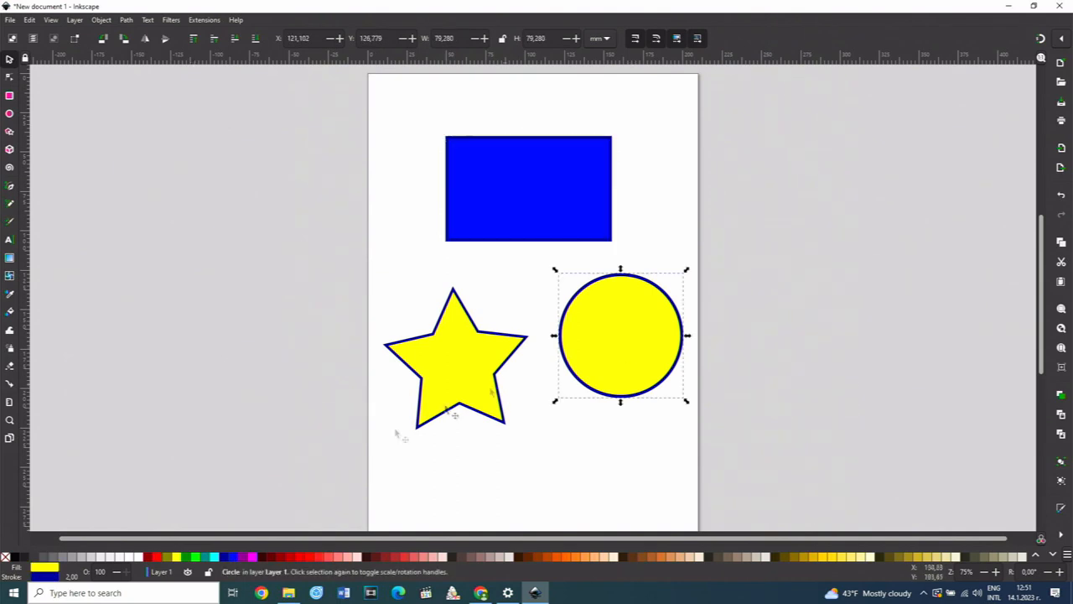
left_click(196, 555)
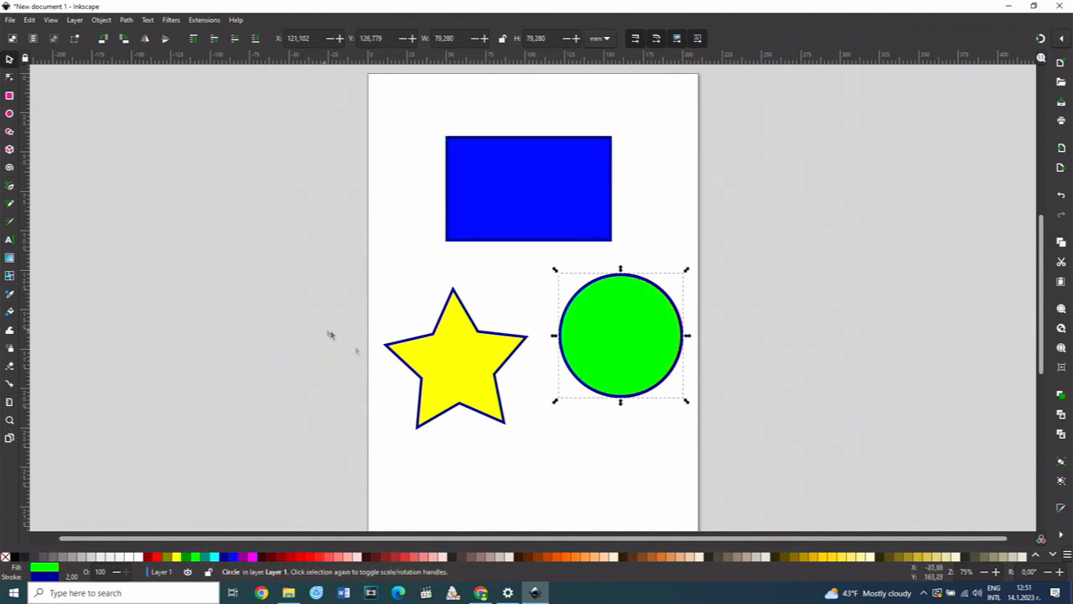
left_click(456, 358)
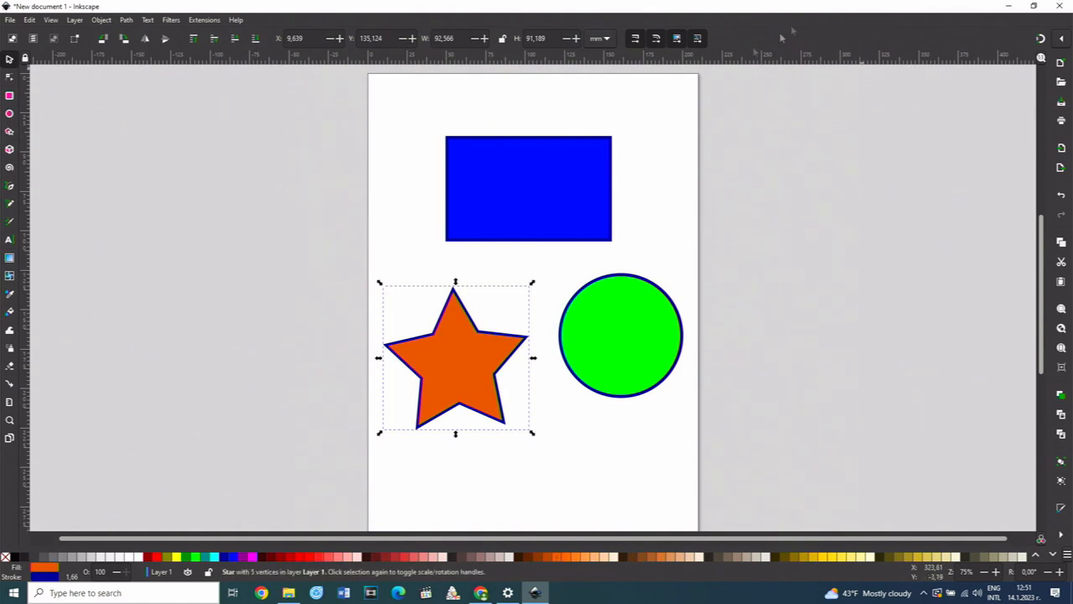
Give the rectangle, circle and star yellow, magenta and pale yellow outlines.
left_click(528, 189)
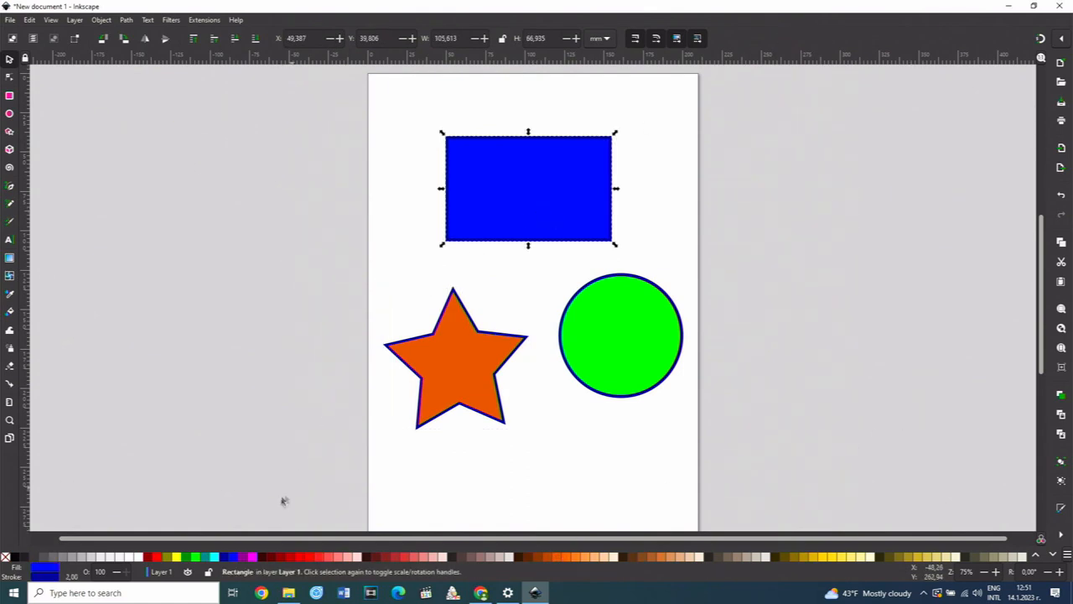
mouse_move(176, 556)
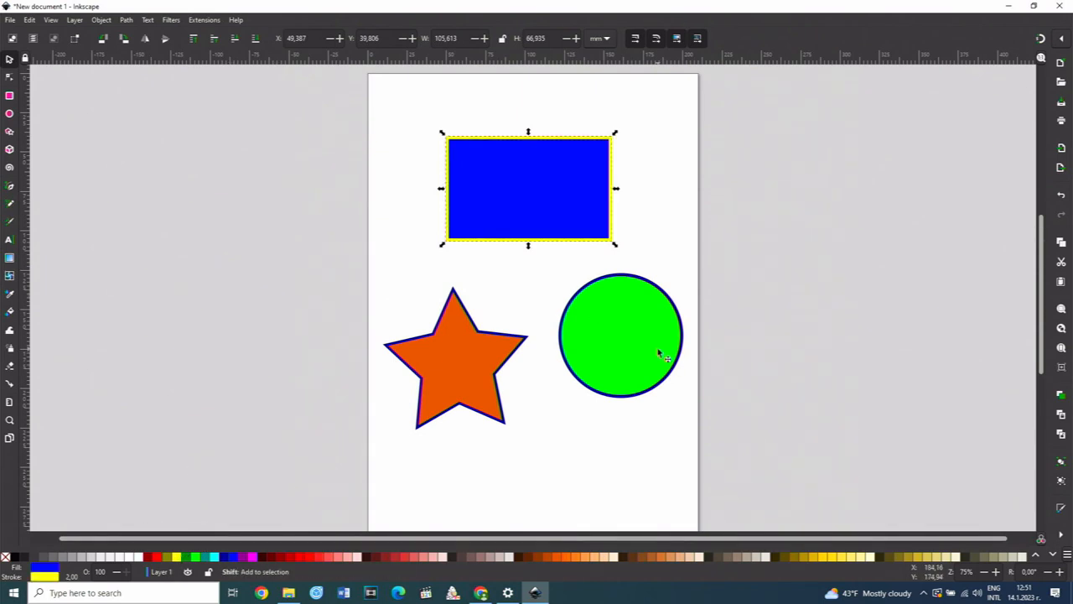
left_click(620, 335)
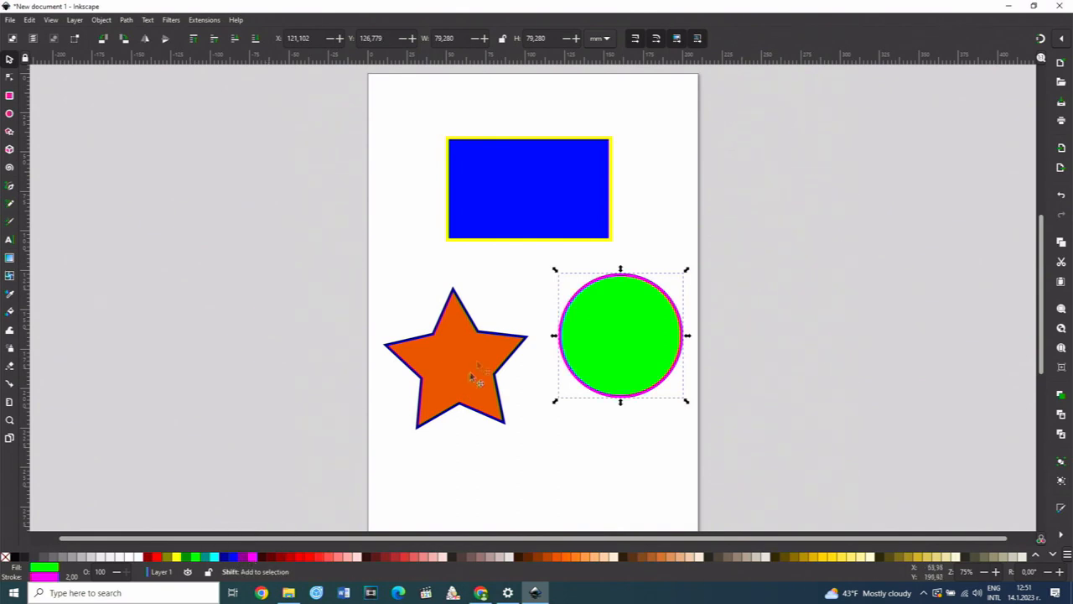
left_click(456, 361)
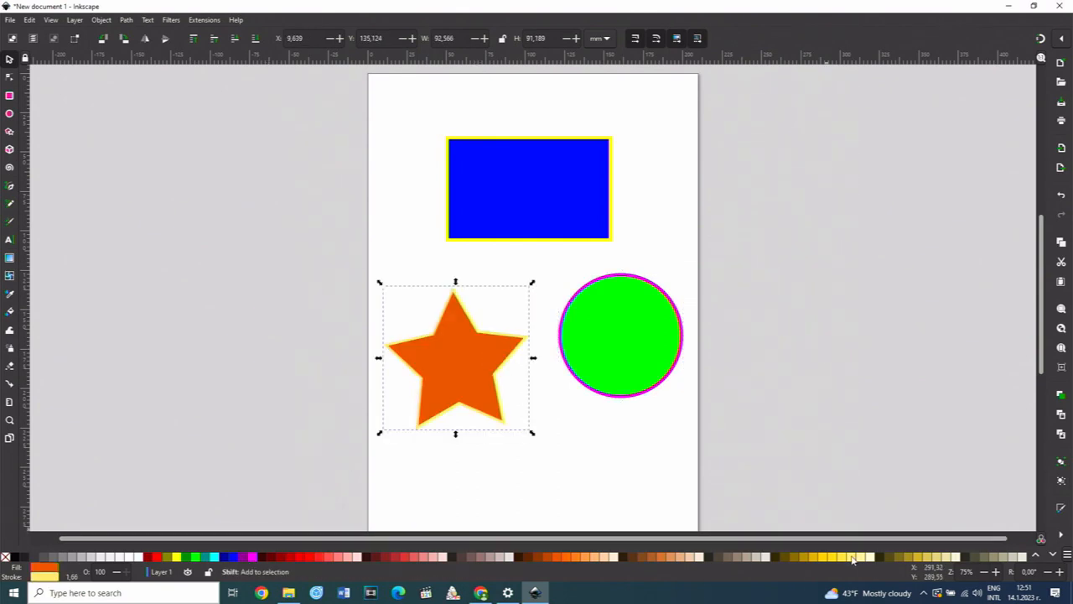
mouse_move(879, 465)
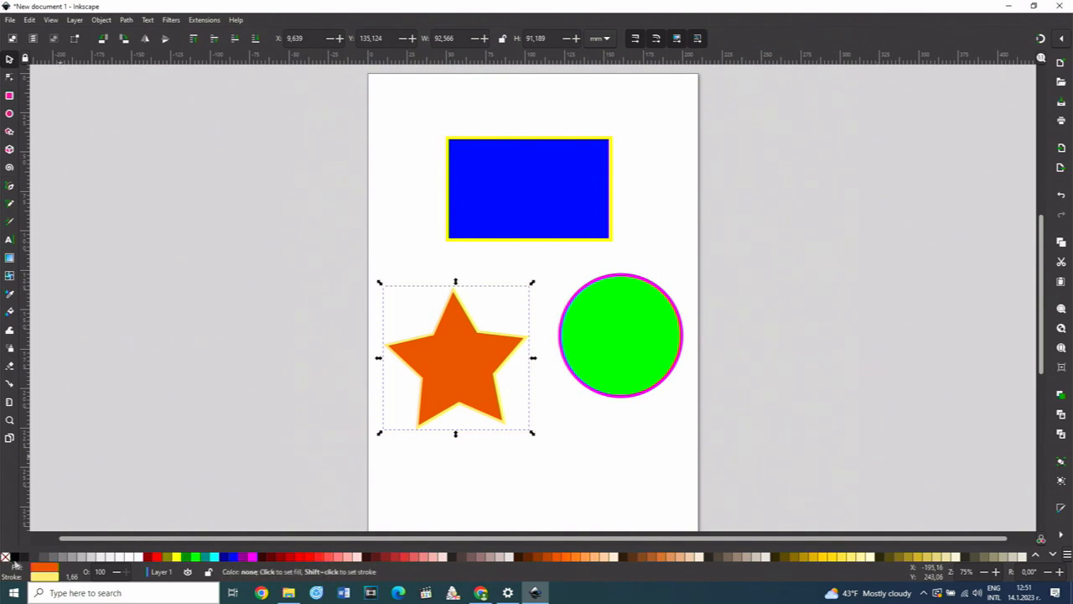
Set the green circle's magenta outline width to 6 mm.
left_click(455, 361)
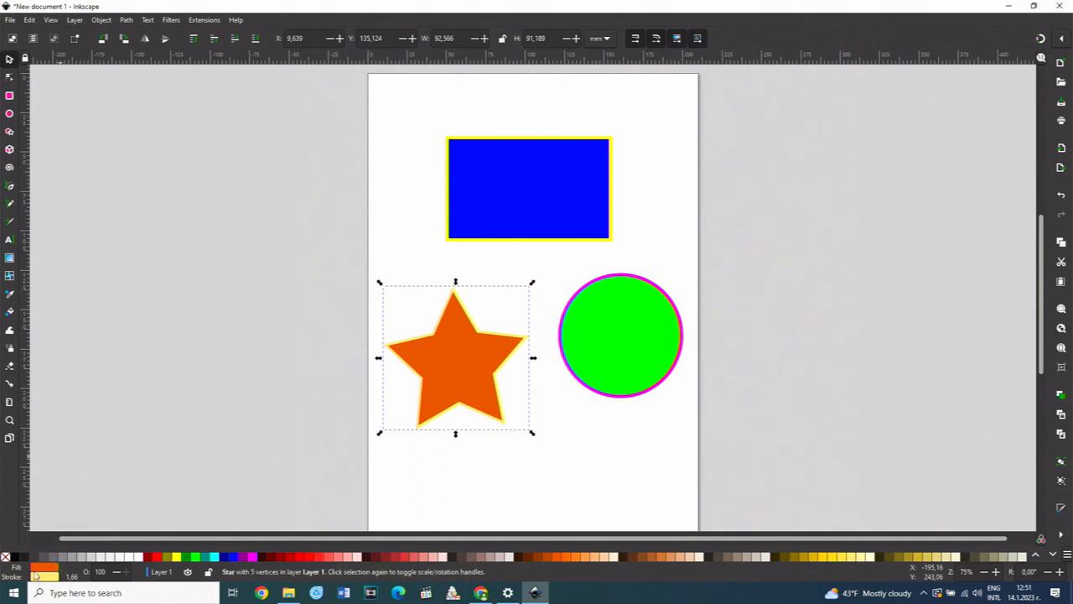
left_click(528, 188)
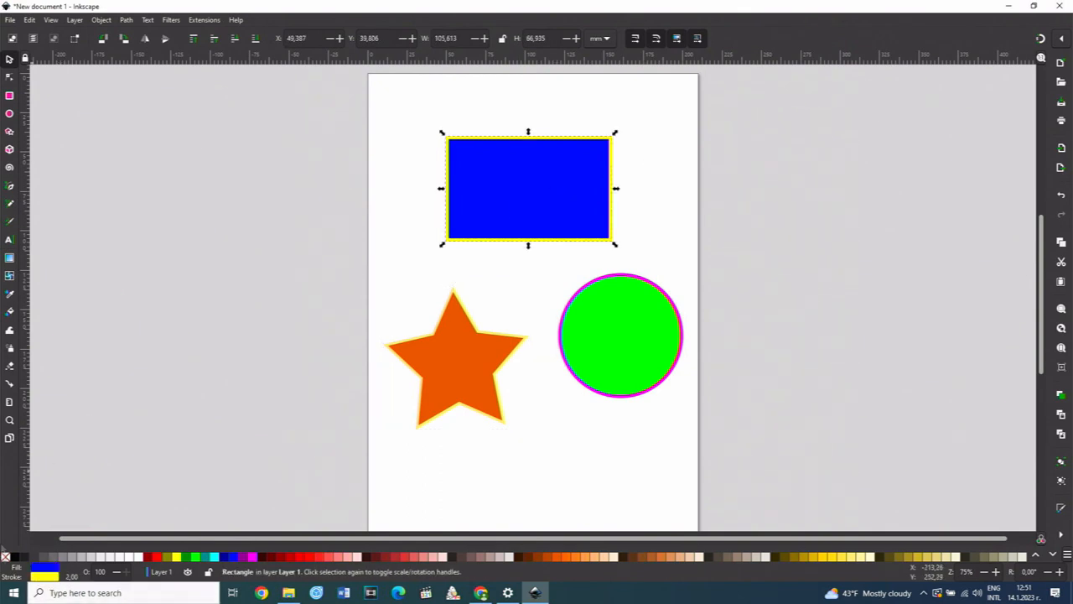
left_click(621, 336)
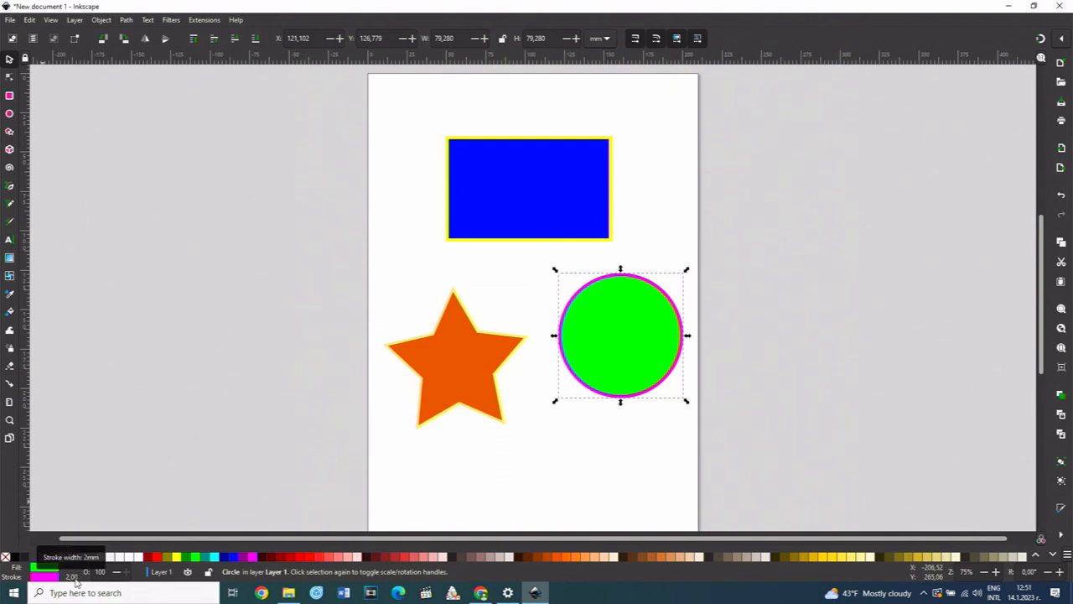
left_click(71, 576)
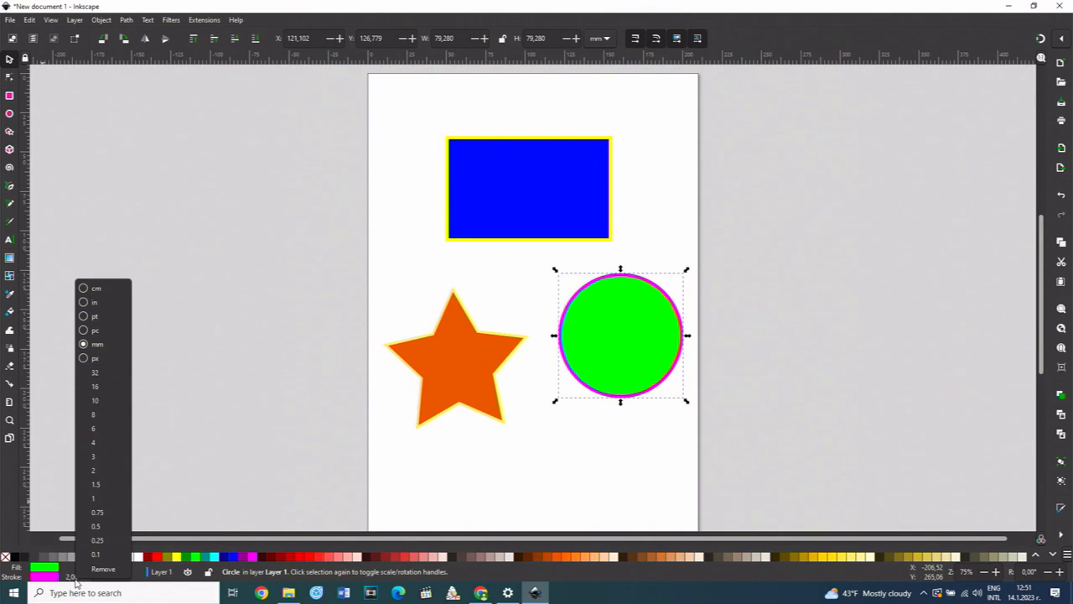
left_click(96, 414)
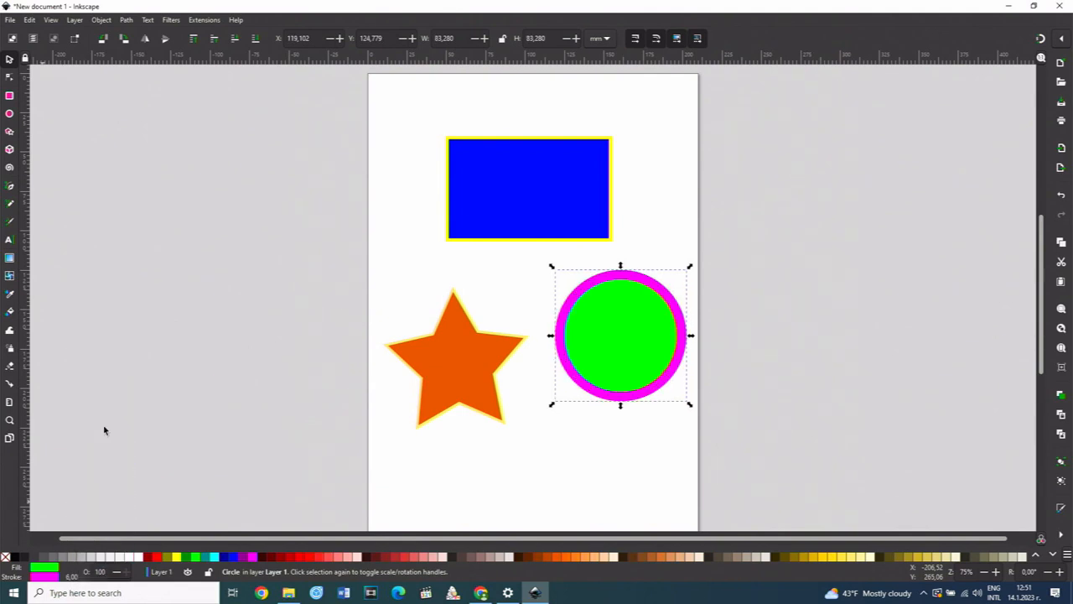
left_click(71, 576)
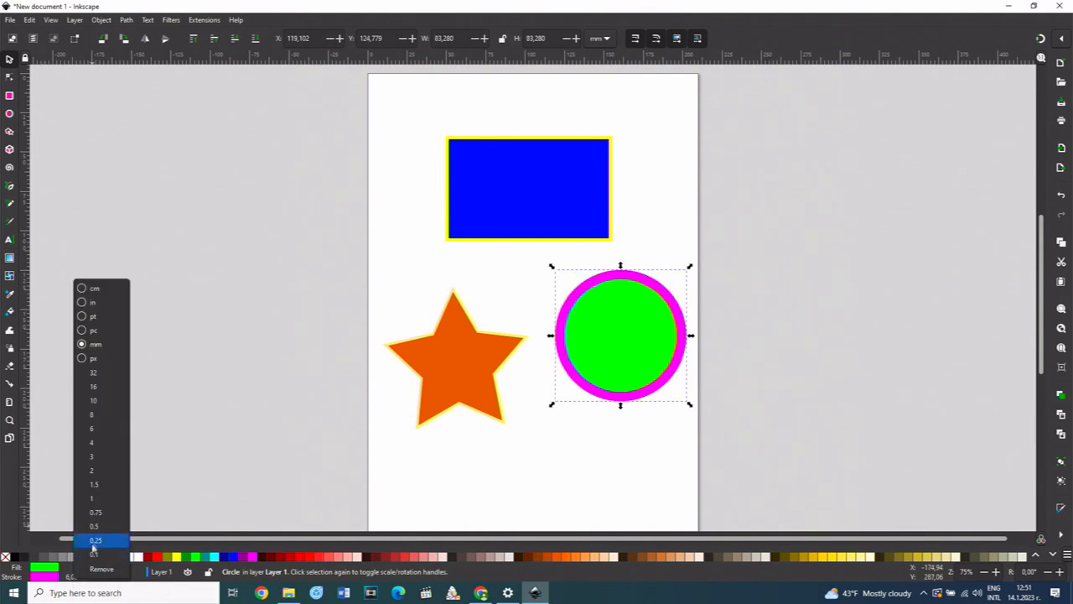